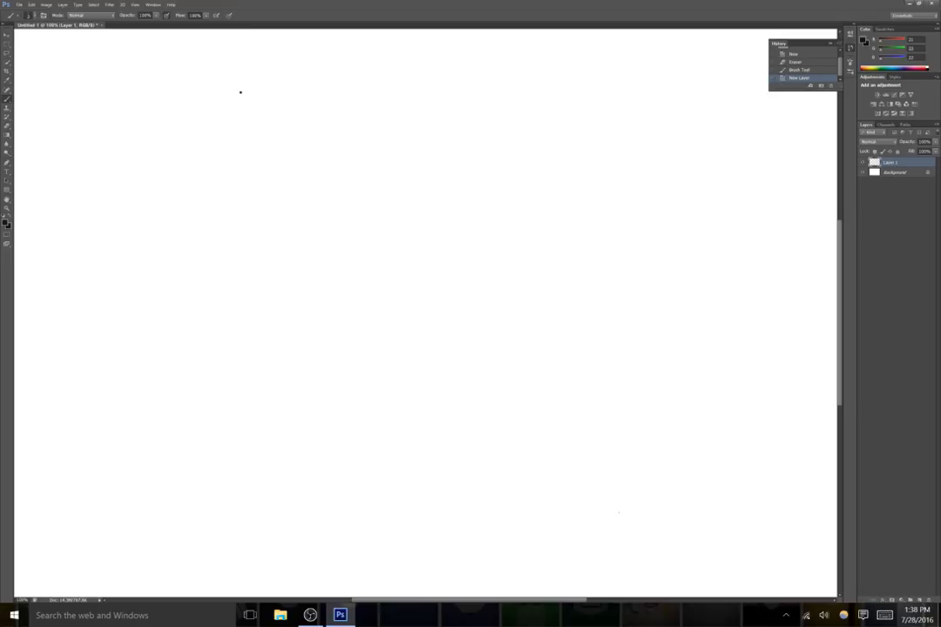
Test a brush stroke on the canvas and pick a light blue sketch colour.
drag(331, 115, 348, 111)
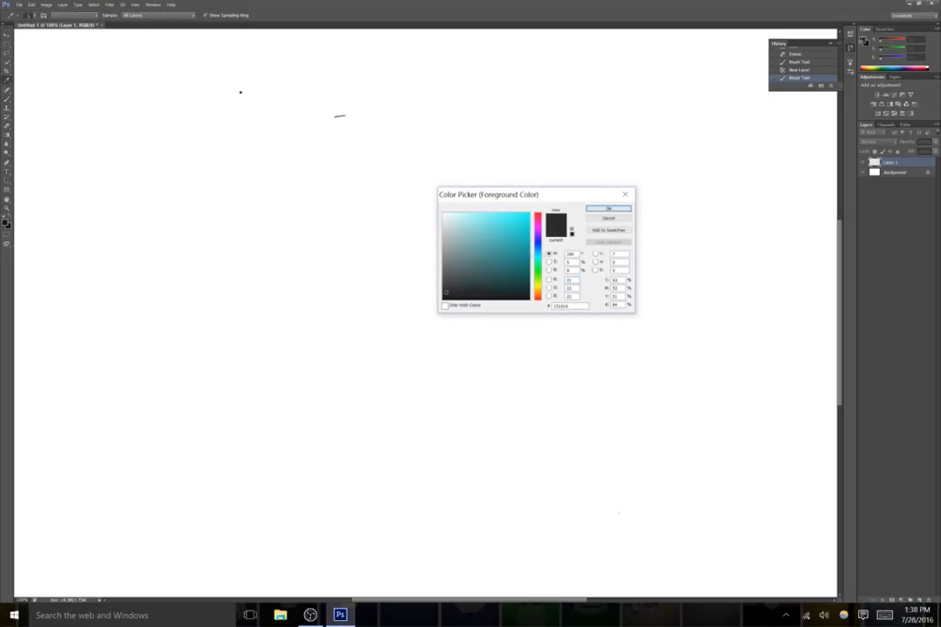
click(608, 208)
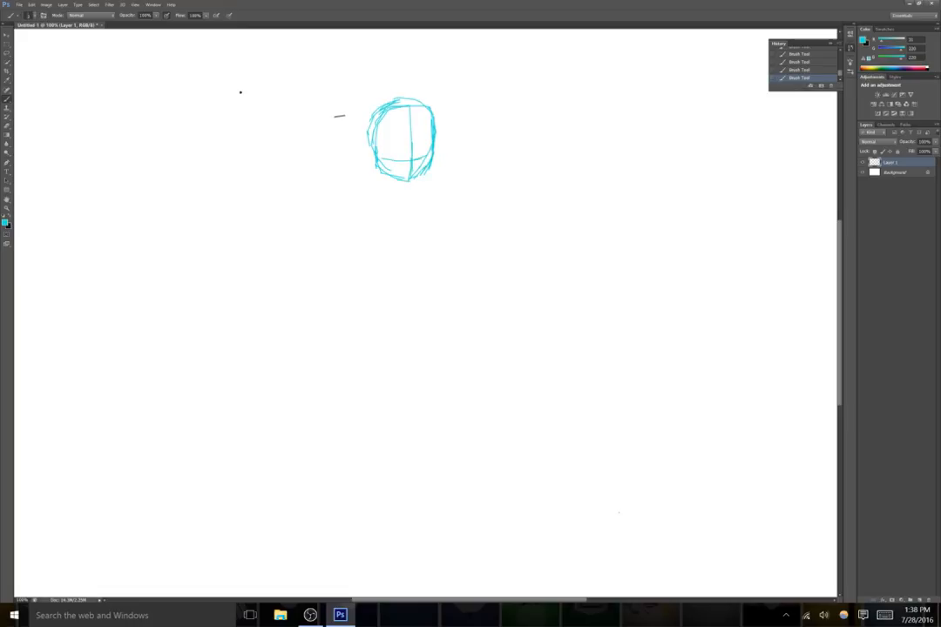
Sketch the neck, shoulder line, torso centre line and sides, hips and splayed legs.
drag(379, 174, 392, 190)
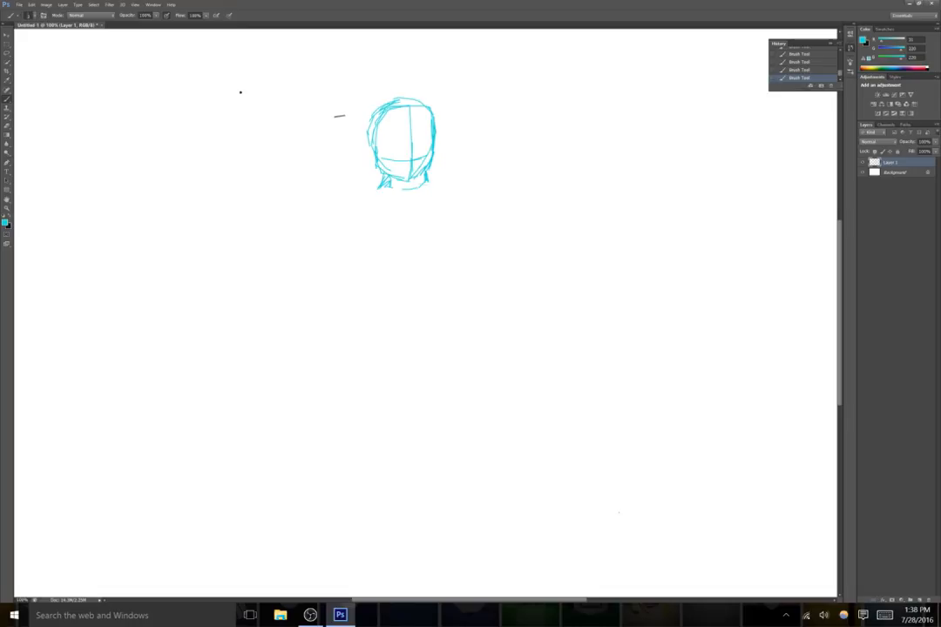
drag(349, 196, 427, 183)
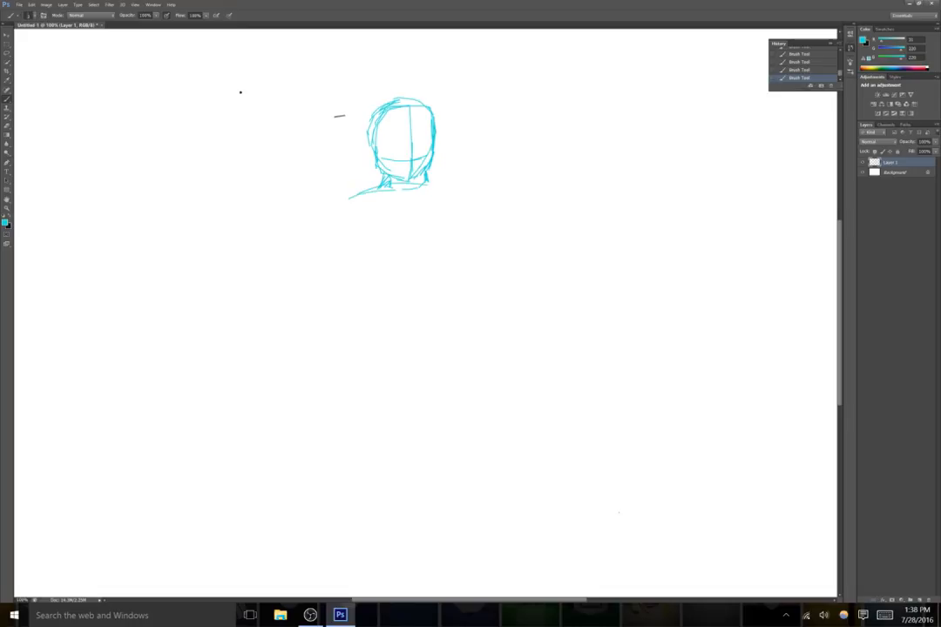
drag(397, 190, 395, 314)
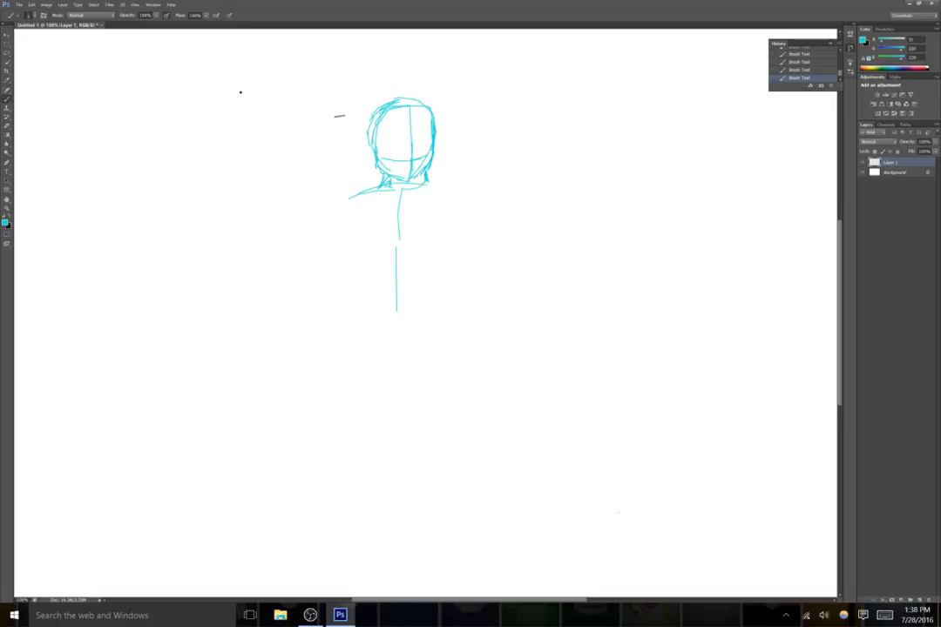
drag(396, 196, 448, 309)
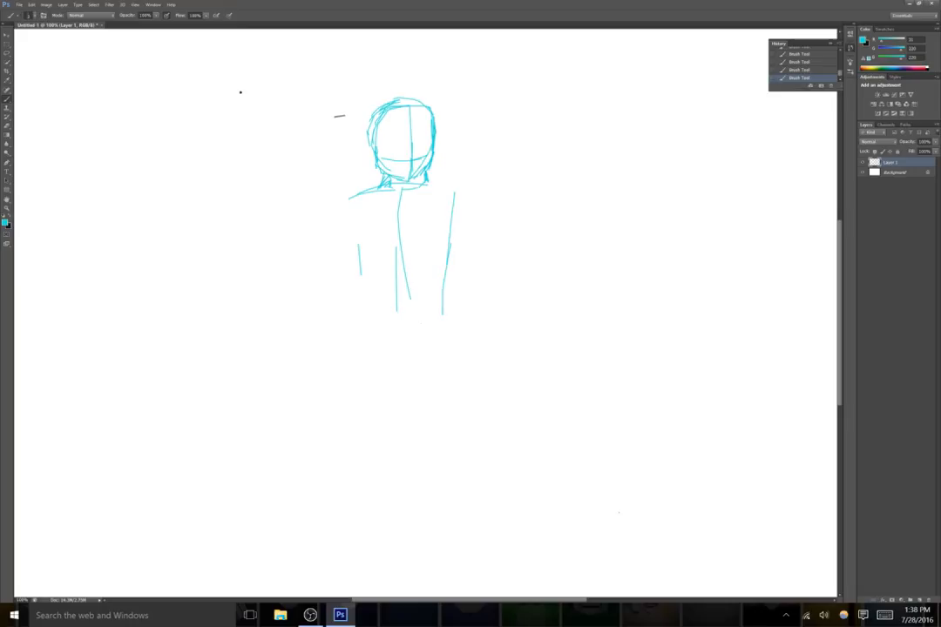
drag(454, 179, 449, 210)
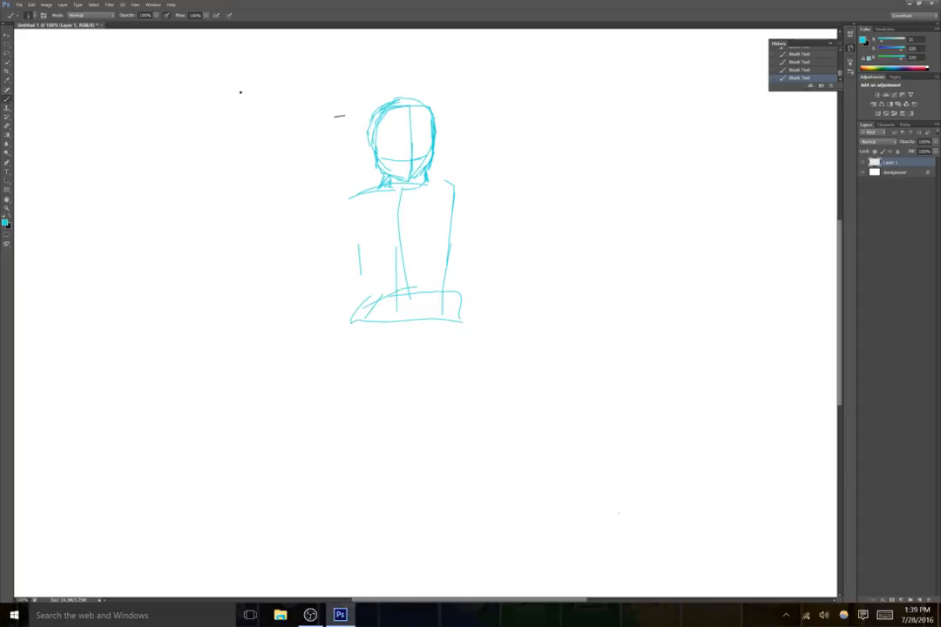
drag(370, 294, 329, 364)
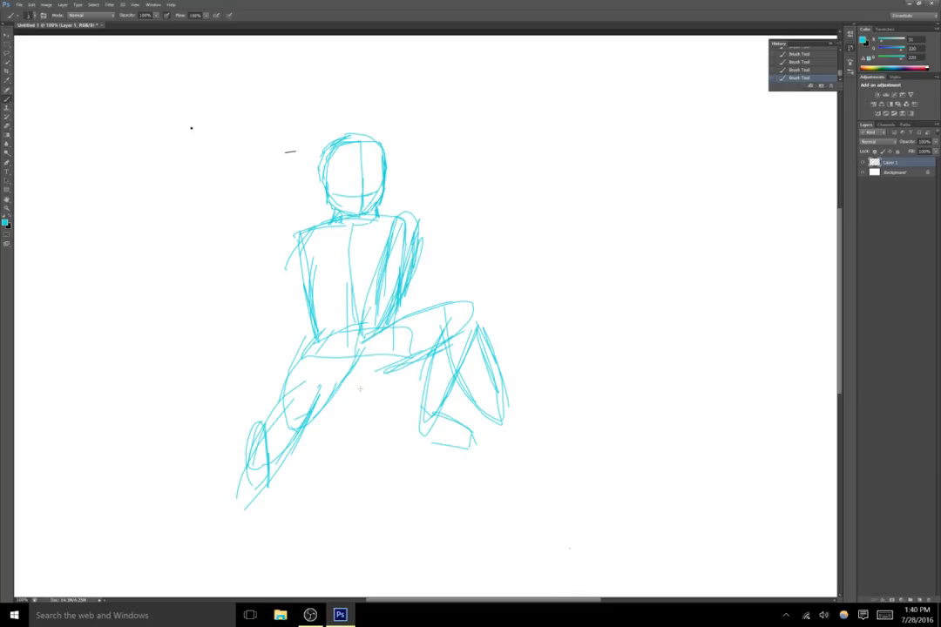
Draw and refine the bottle between the legs, then add closed eyes and spiky hair.
drag(390, 329, 361, 386)
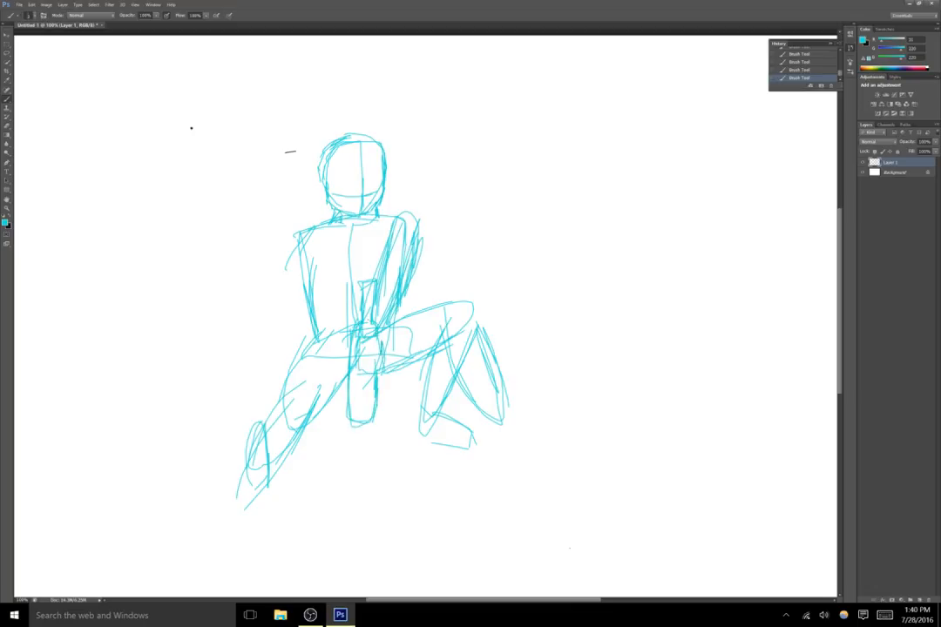
drag(384, 292, 379, 362)
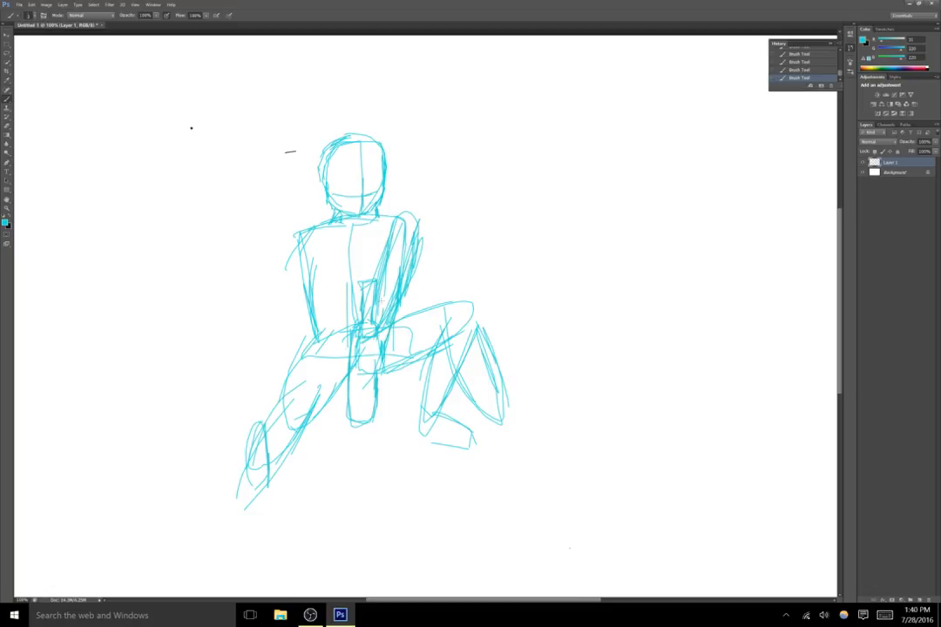
drag(396, 218, 384, 335)
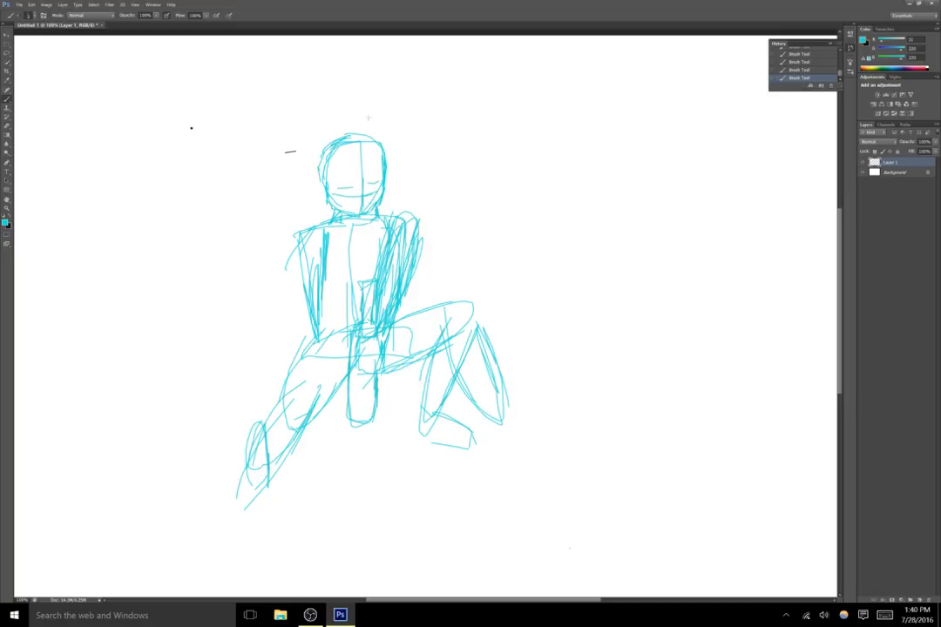
drag(365, 118, 422, 174)
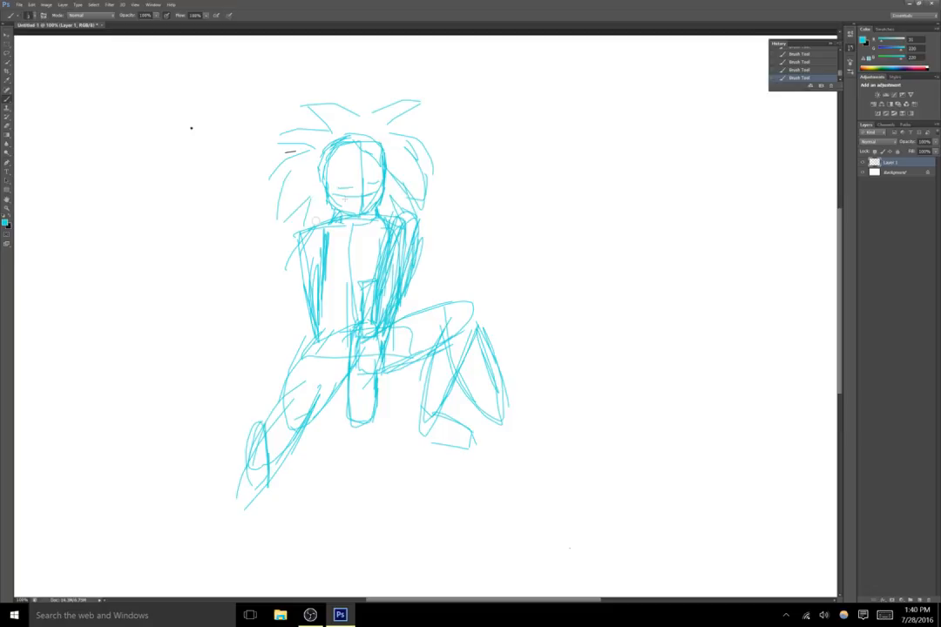
Add coat lines over the torso and extra strokes on the bent right leg.
drag(331, 187, 361, 185)
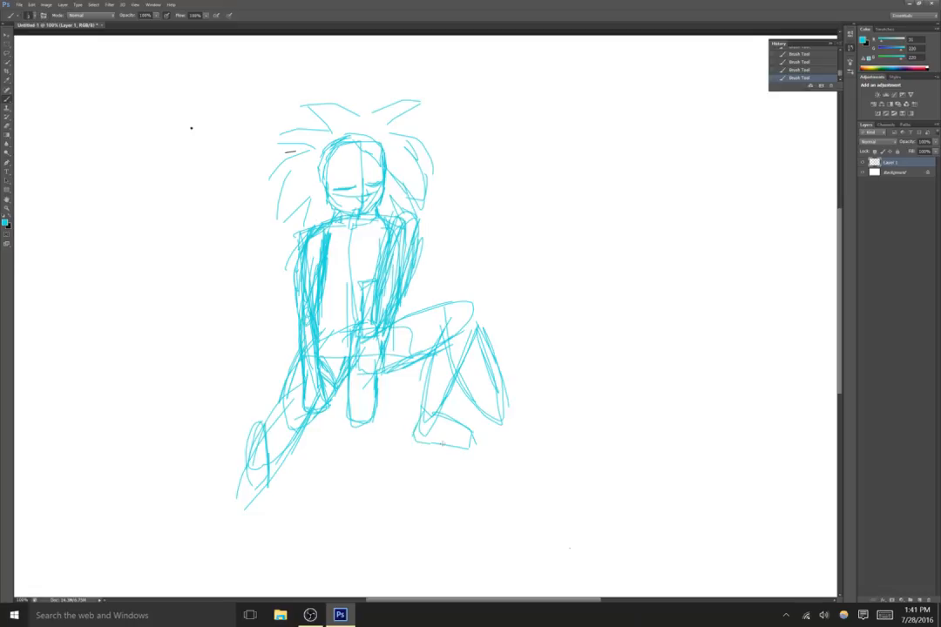
drag(414, 426, 461, 444)
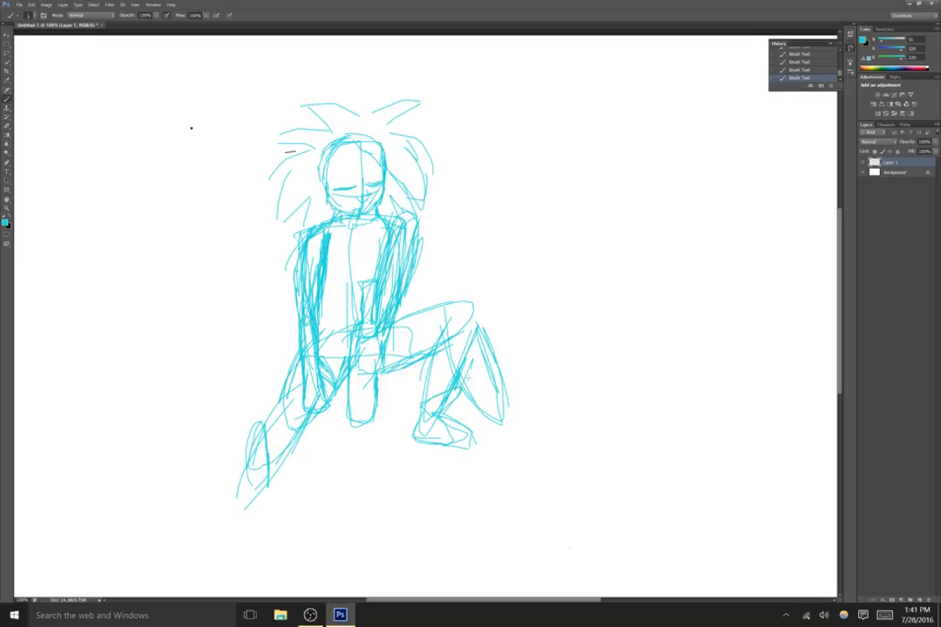
drag(471, 300, 458, 396)
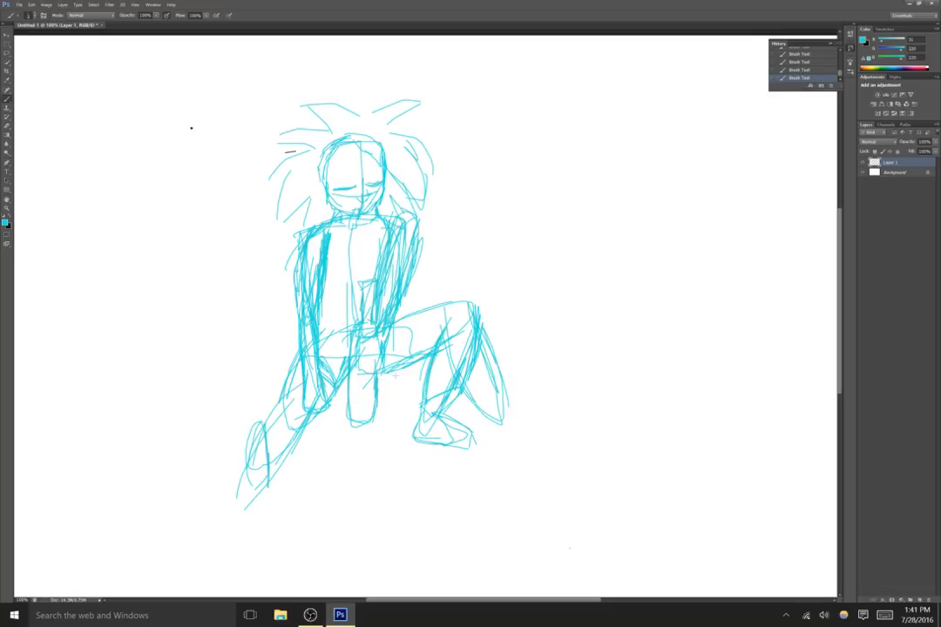
drag(383, 384, 466, 300)
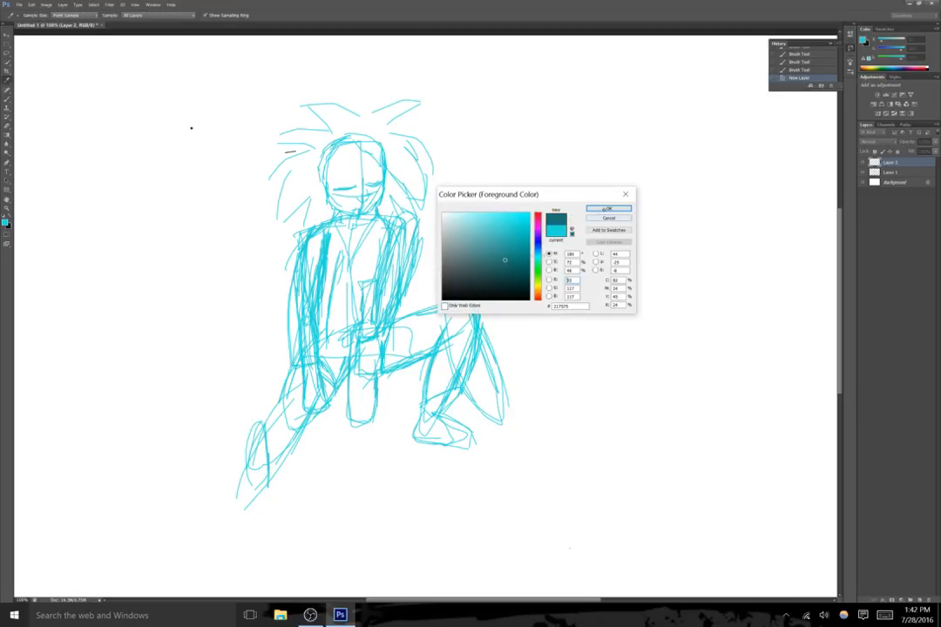
Confirm darker teal as the foreground colour in the Color Picker.
click(608, 208)
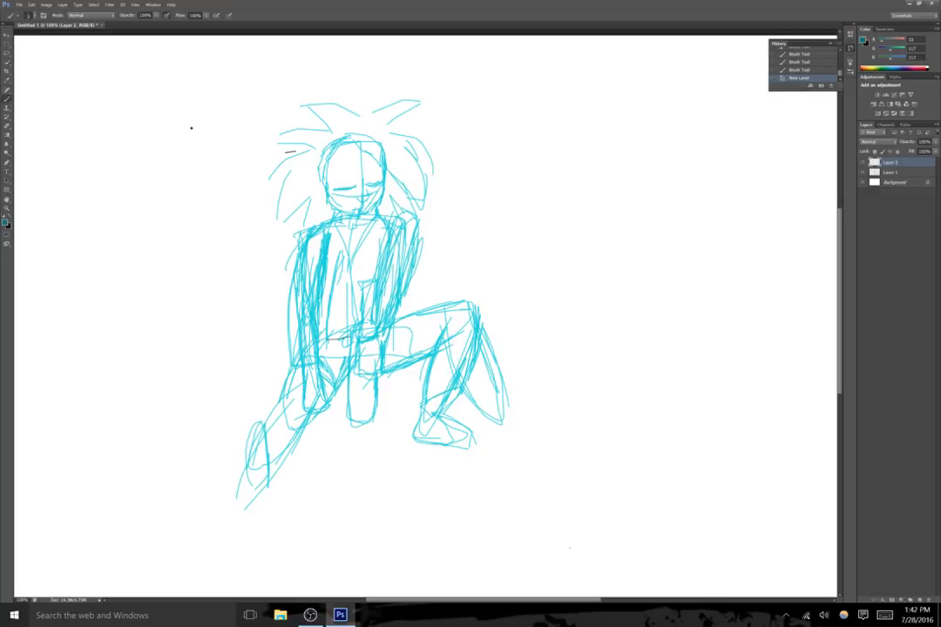
Ink dark teal lines across the waist, the coat's inner edge, its left side and the bottle.
drag(321, 342, 357, 340)
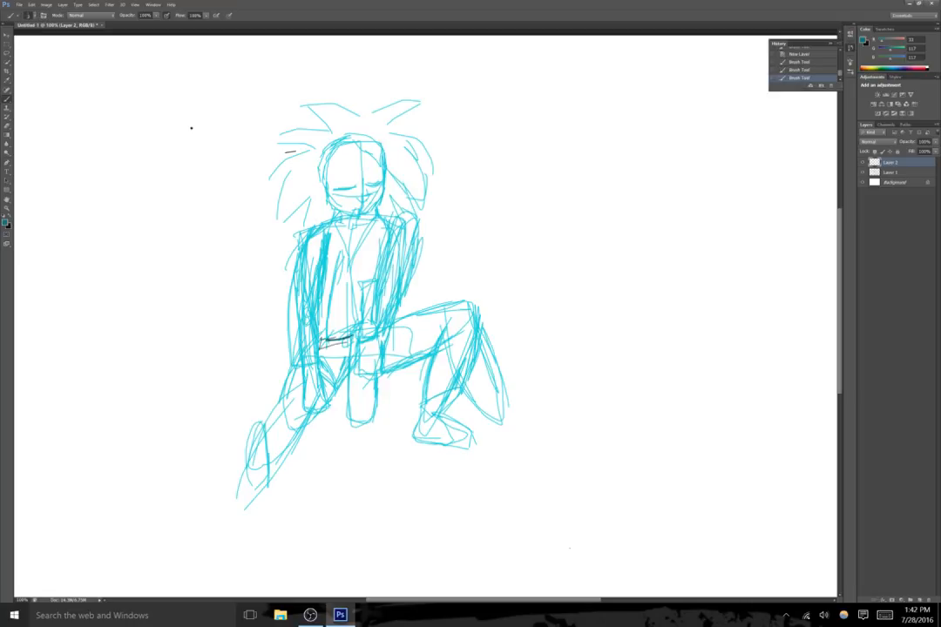
drag(323, 342, 353, 335)
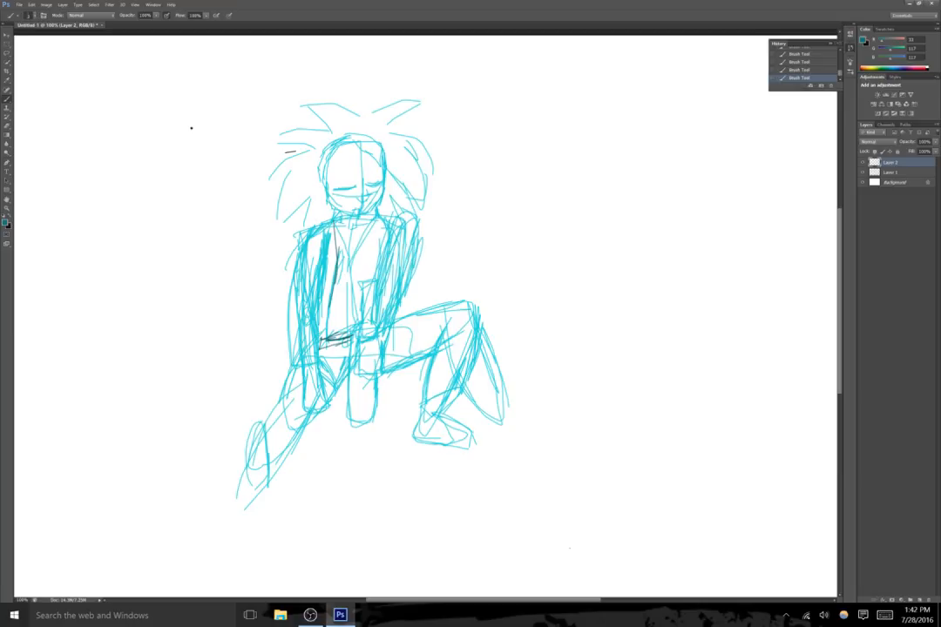
drag(335, 265, 323, 348)
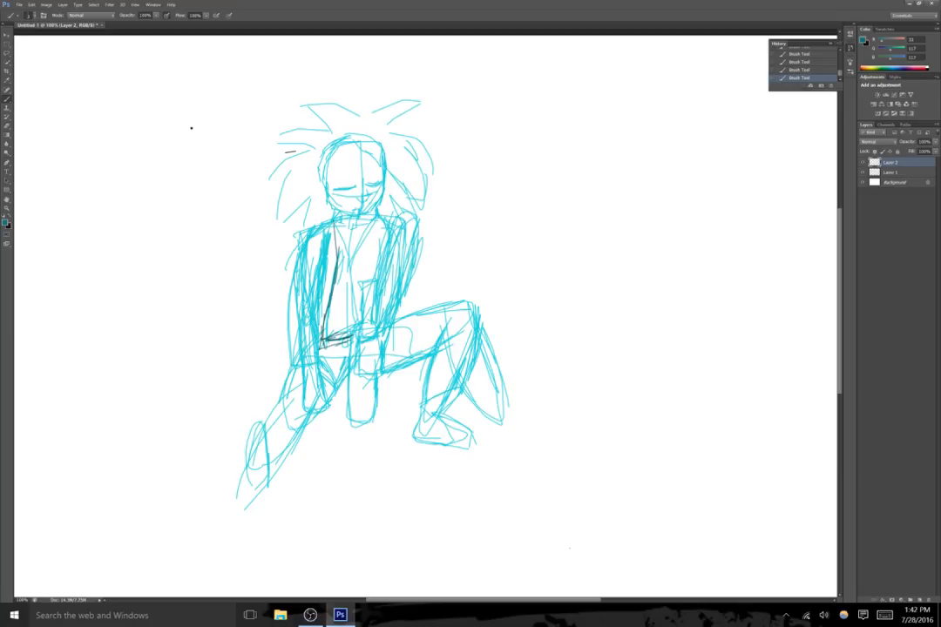
drag(296, 338, 288, 405)
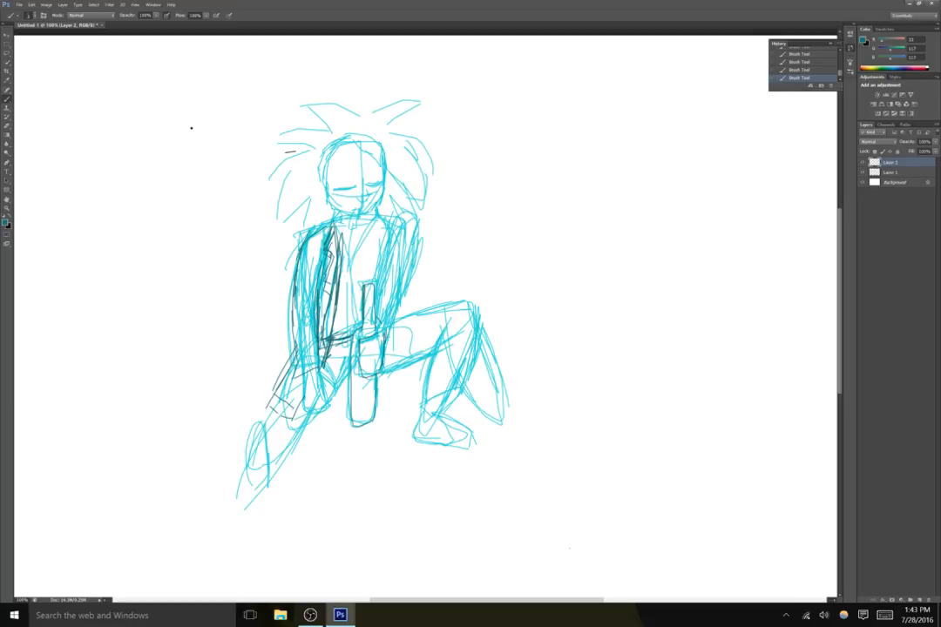
Ink the coat's right side, lower left leg and foot, and darken the closed eyes.
drag(405, 248, 379, 349)
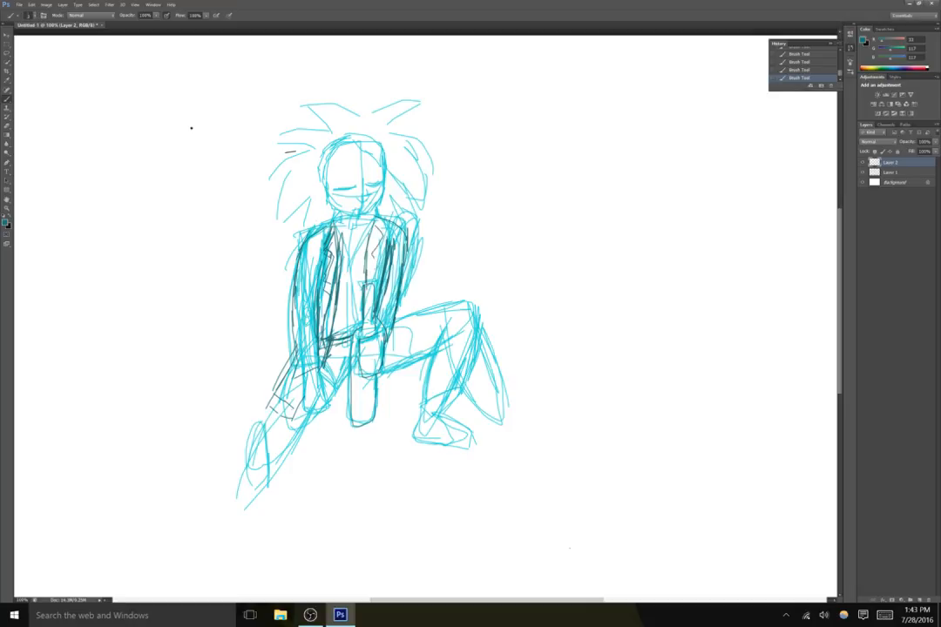
drag(361, 244, 375, 292)
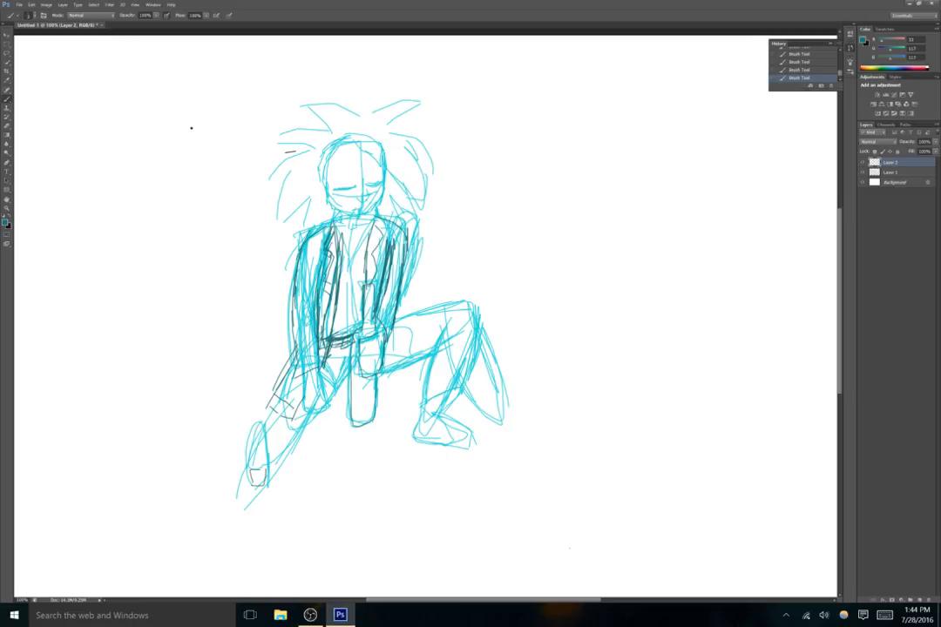
drag(261, 440, 253, 487)
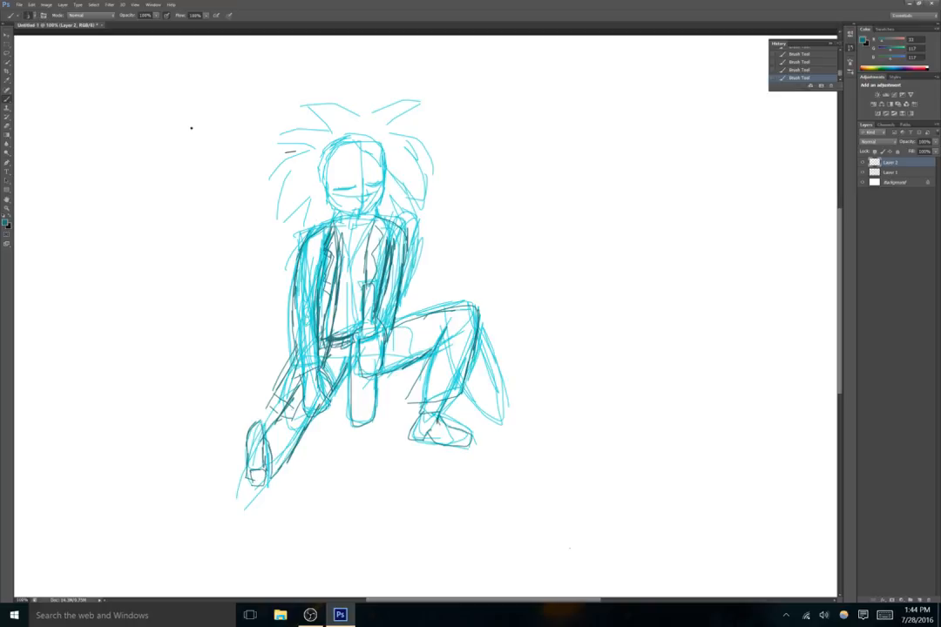
drag(433, 419, 474, 444)
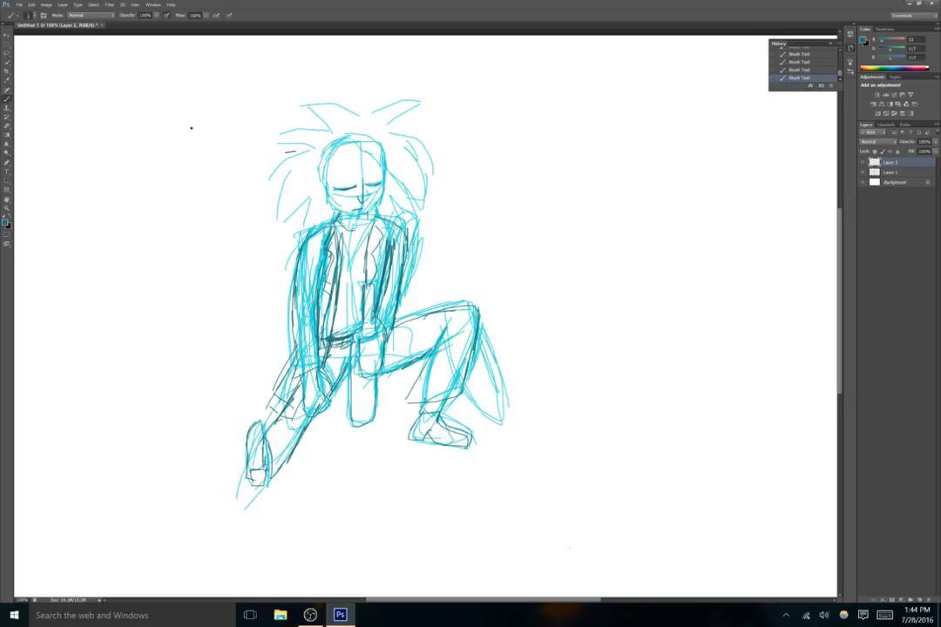
drag(326, 152, 366, 222)
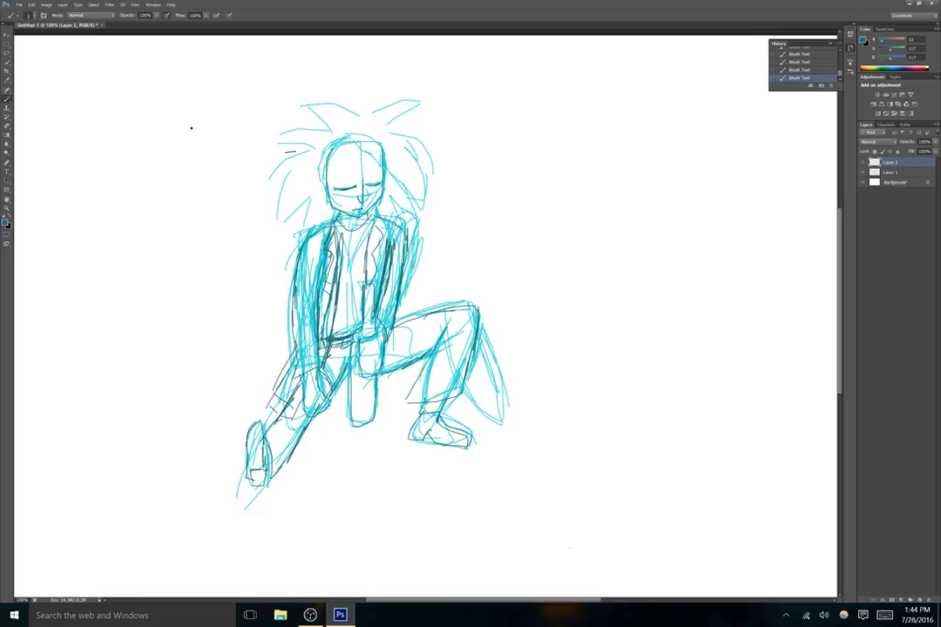
drag(357, 139, 431, 104)
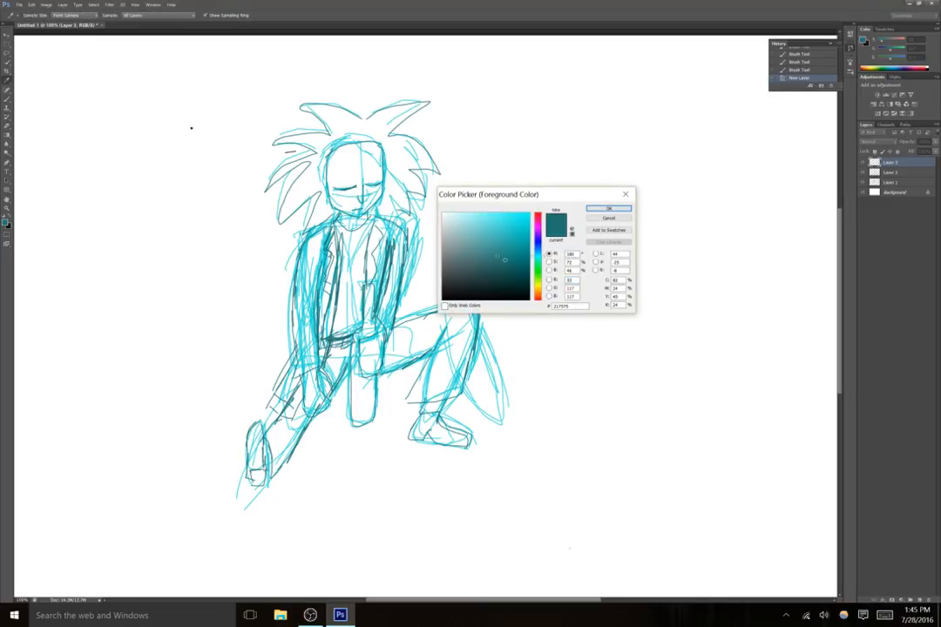
Switch to black and trace the face's left edge and a short hair spike.
click(608, 207)
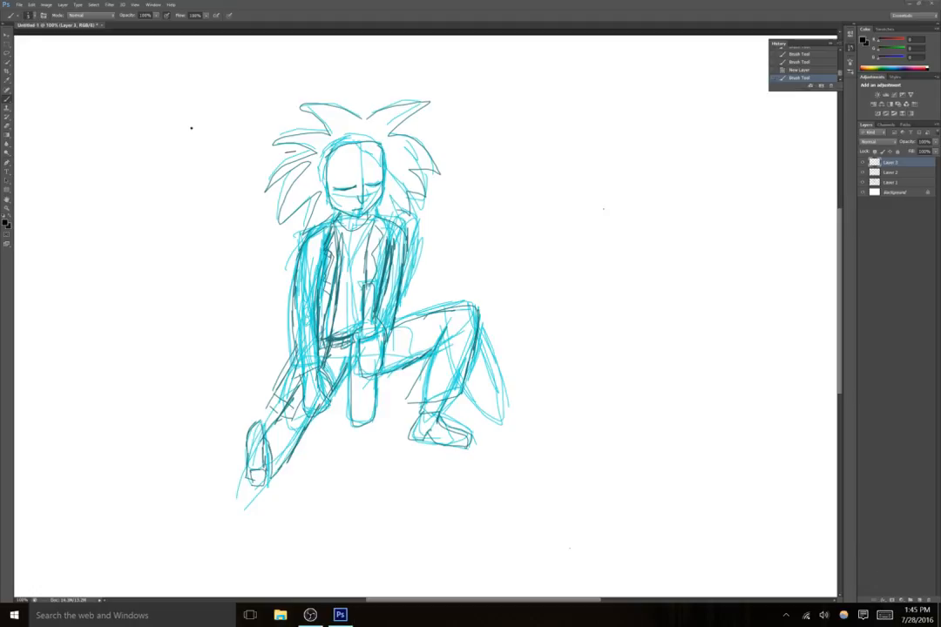
drag(397, 187, 384, 227)
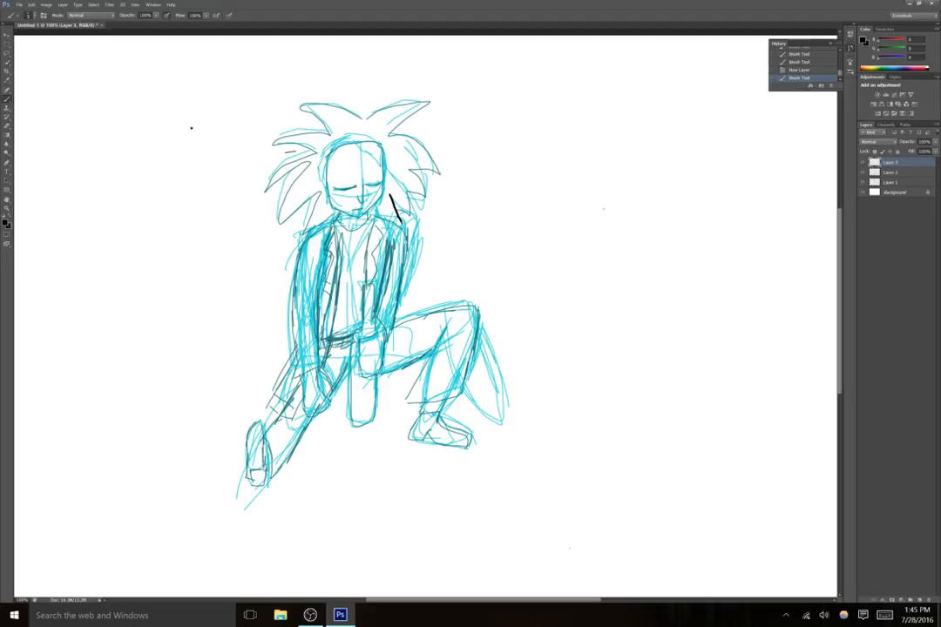
drag(392, 199, 405, 217)
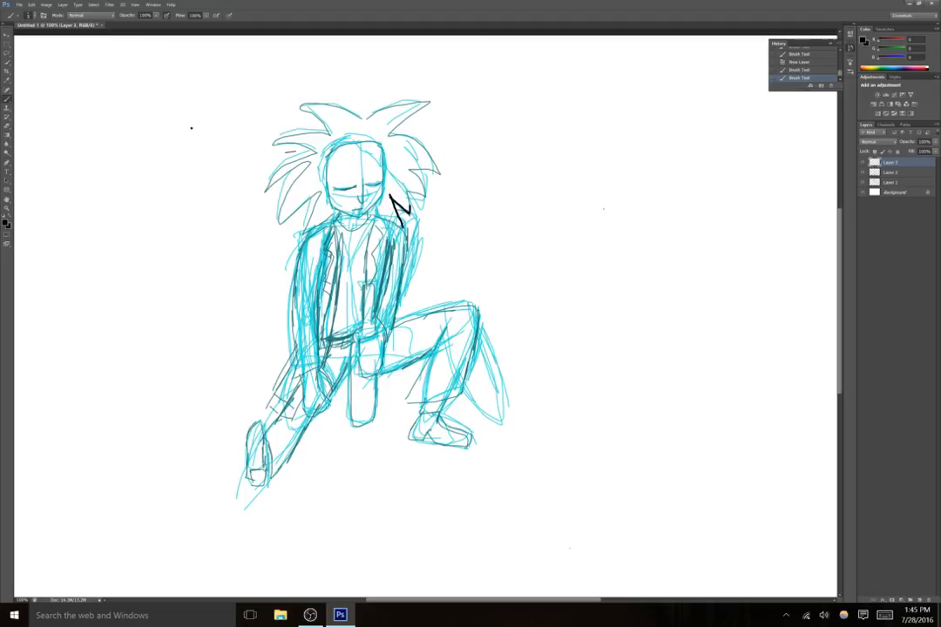
drag(396, 175, 418, 205)
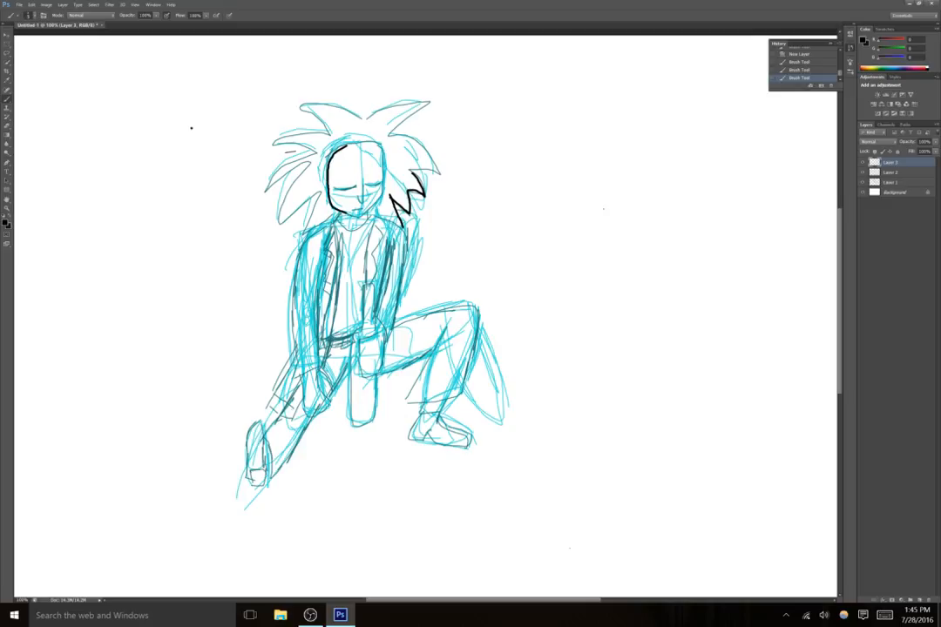
drag(335, 209, 384, 196)
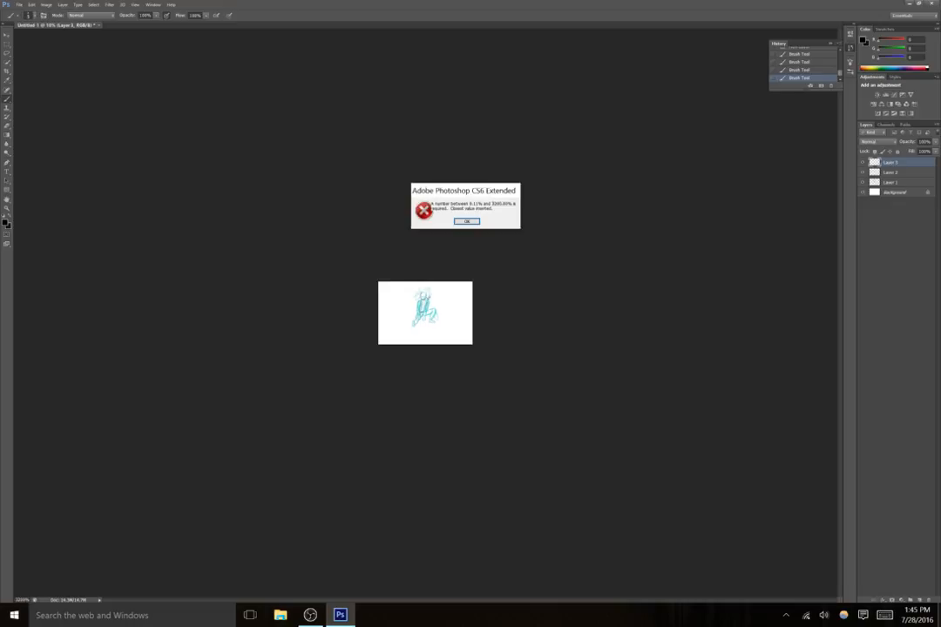
Dismiss the out-of-range zoom value warning.
click(467, 220)
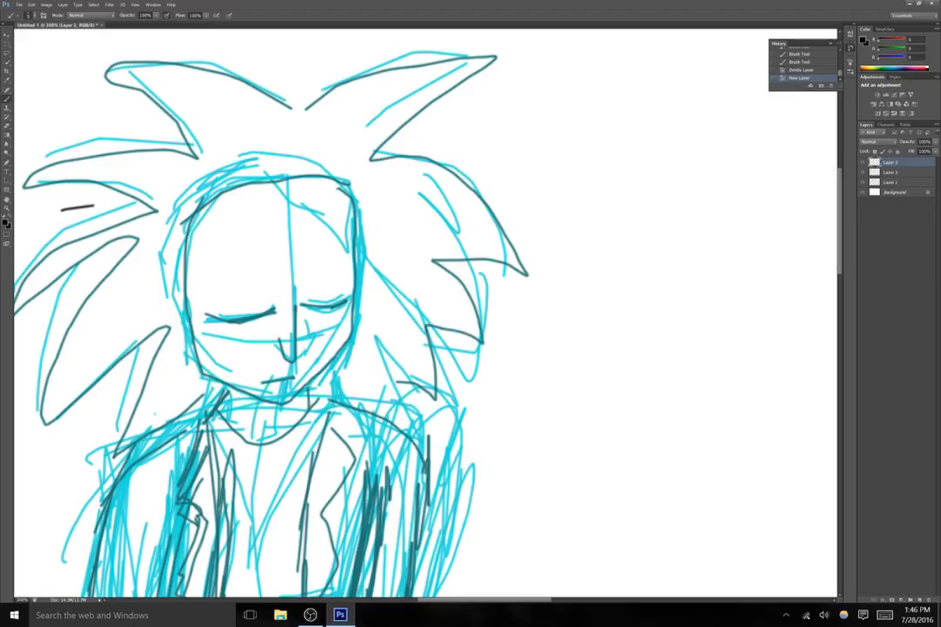
Trace the face edge, chin and neck, the shoulder line, and the large upper-right hair spikes.
drag(193, 209, 188, 305)
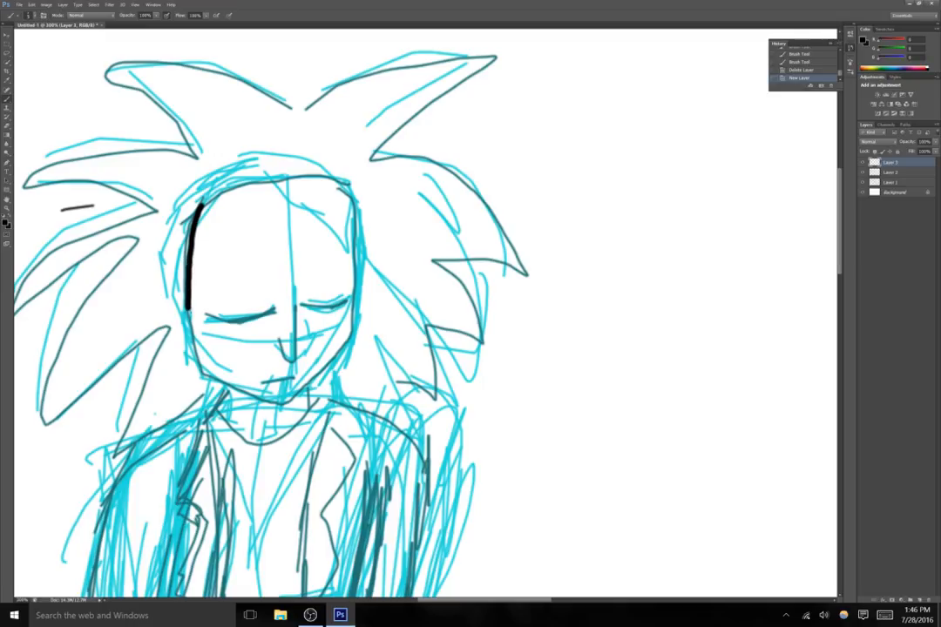
drag(187, 309, 244, 401)
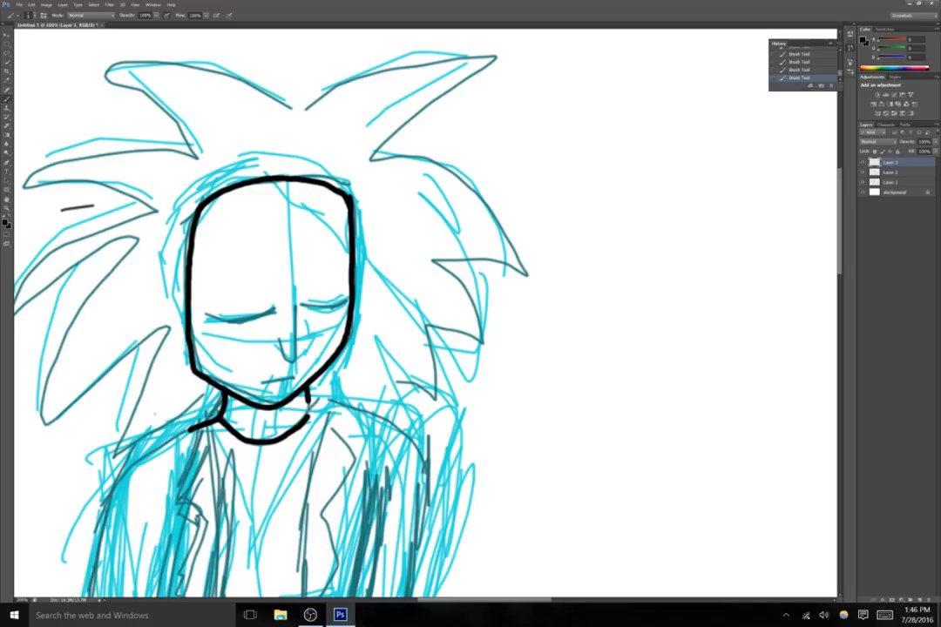
drag(305, 403, 433, 477)
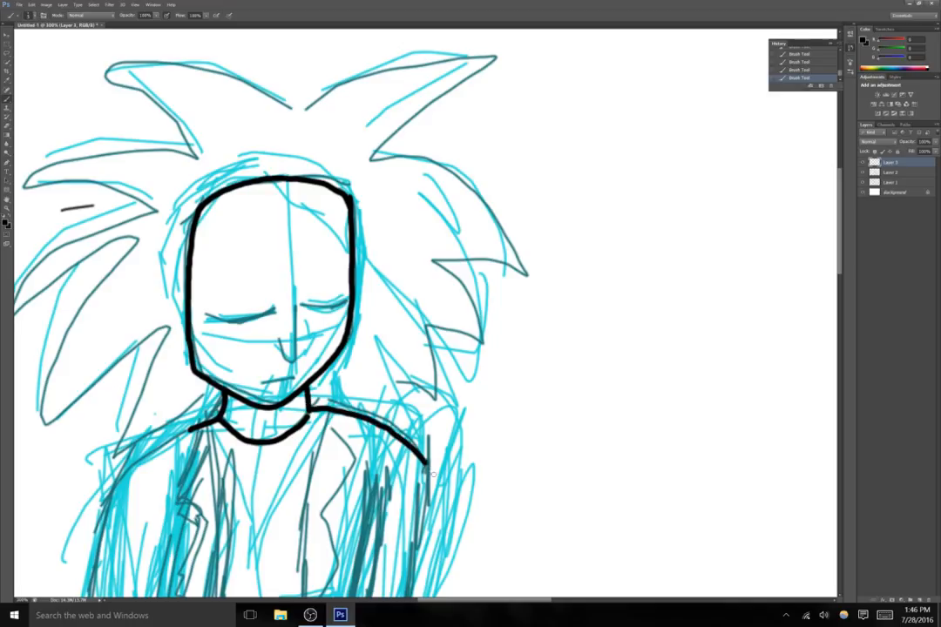
drag(400, 436, 435, 474)
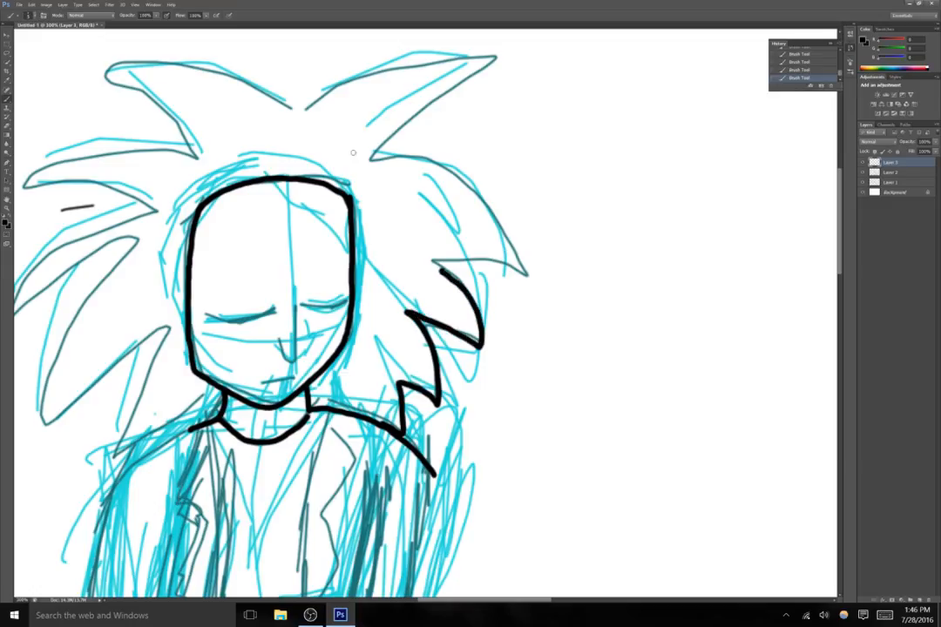
drag(300, 113, 500, 61)
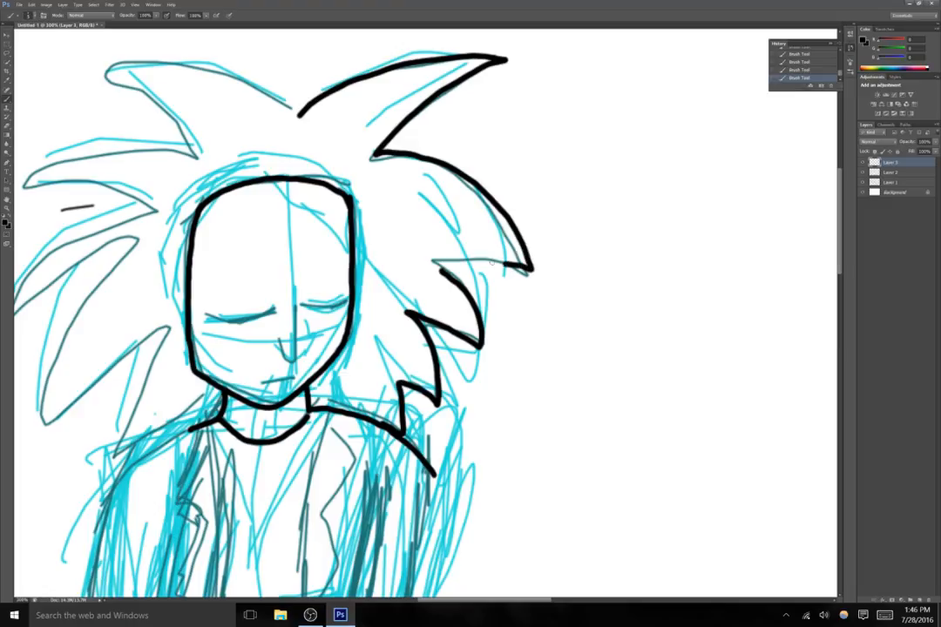
drag(418, 270, 531, 252)
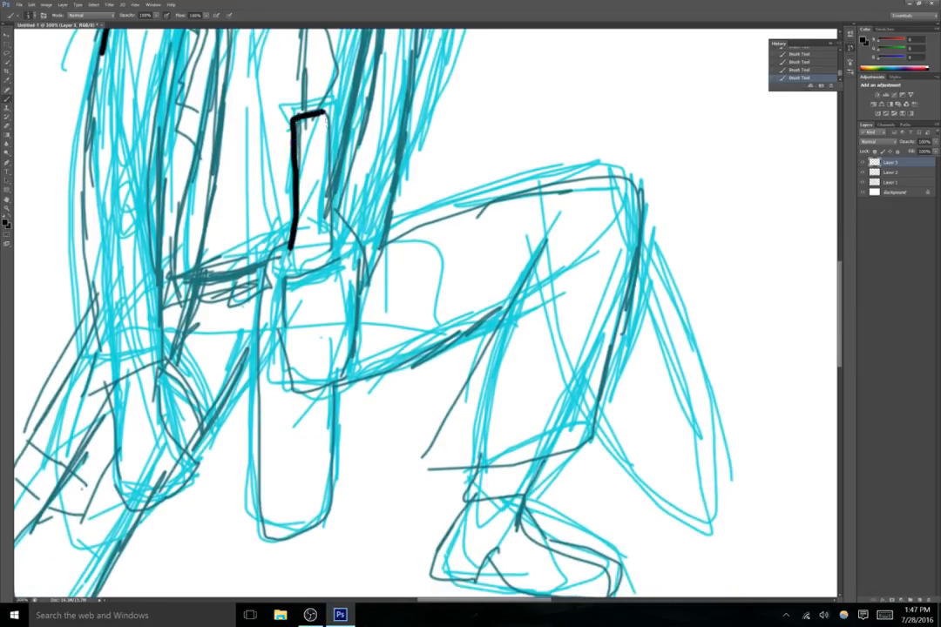
Ink the bottle's neck, label and body, the gripping hand, arm curve and coat's right edge.
drag(296, 118, 322, 235)
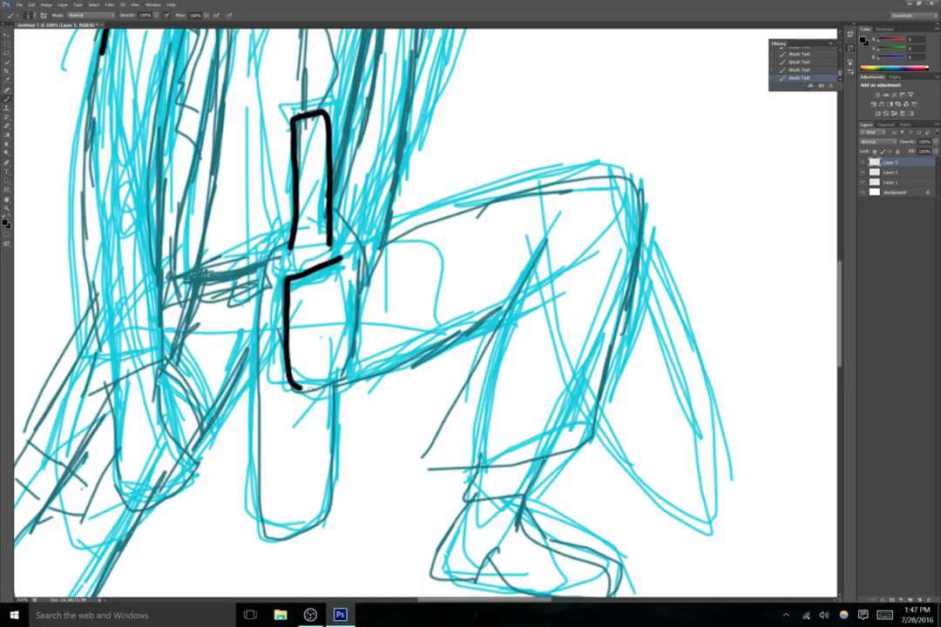
drag(349, 261, 301, 397)
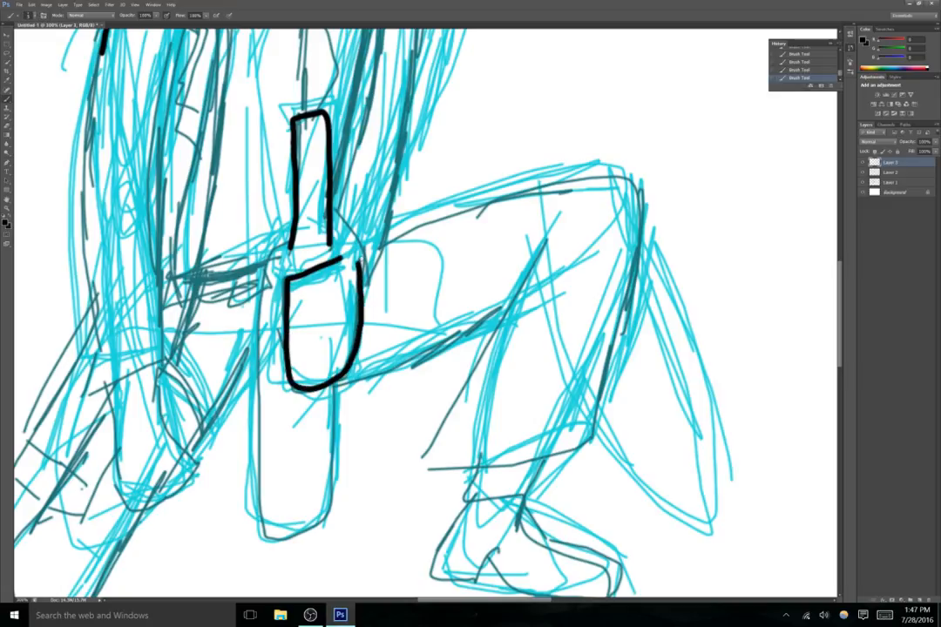
drag(266, 261, 279, 284)
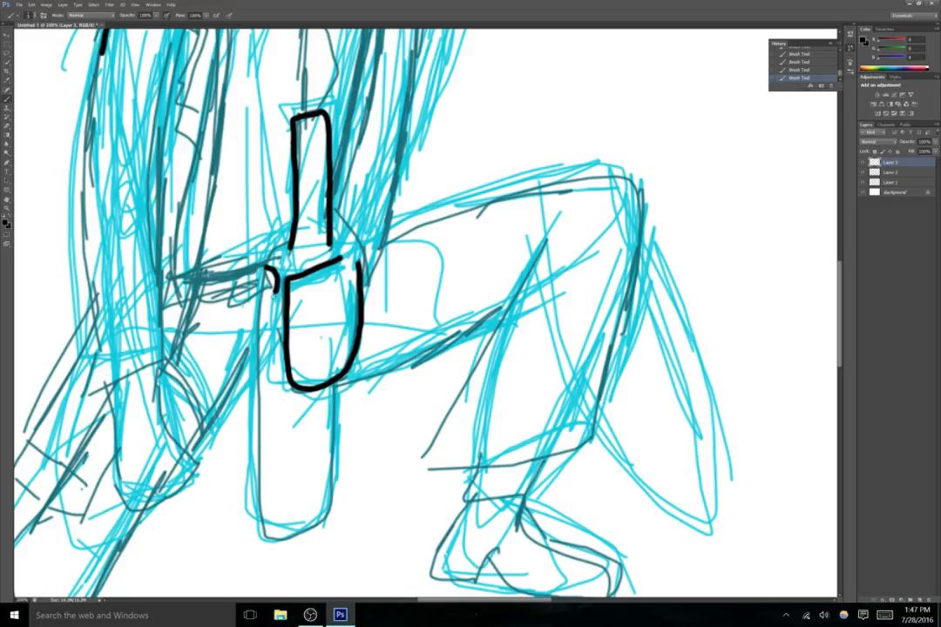
drag(288, 235, 253, 296)
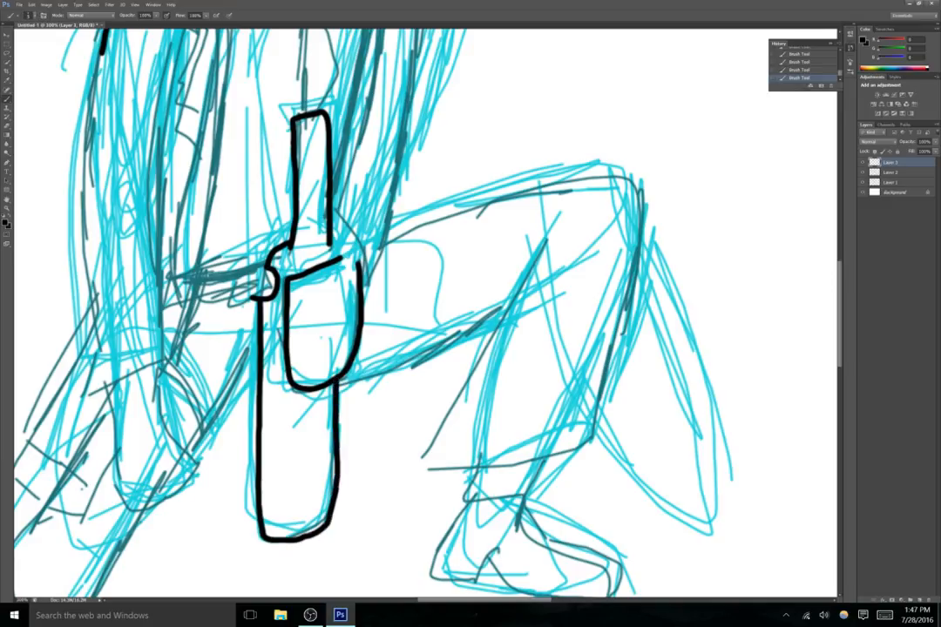
drag(278, 357, 287, 444)
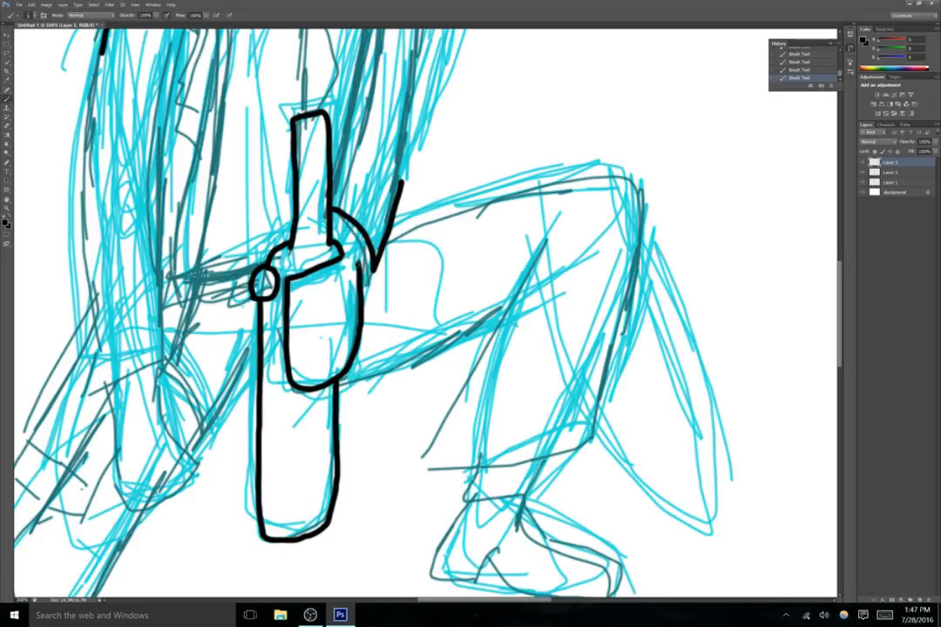
drag(334, 225, 355, 262)
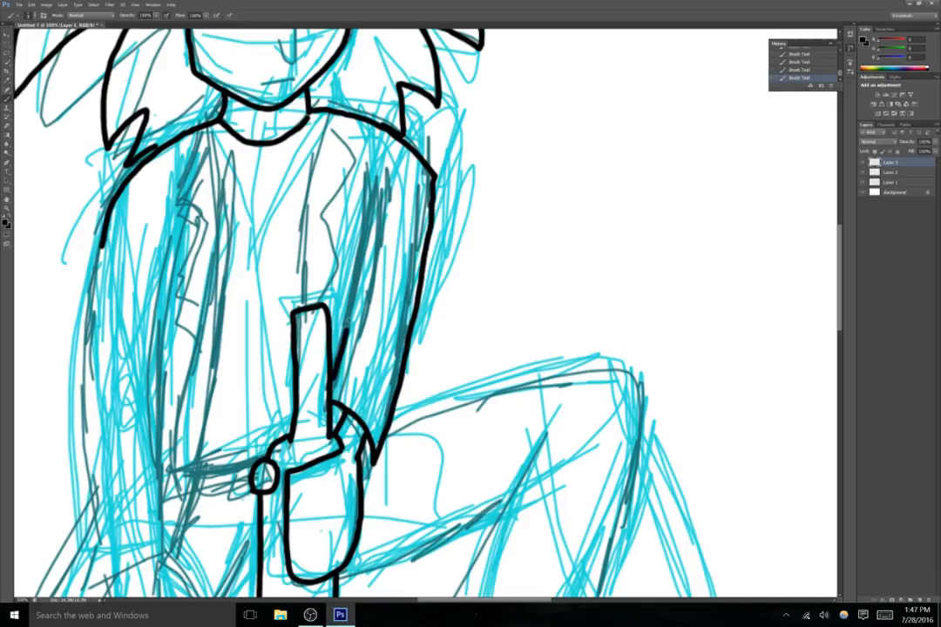
Ink the coat's left outer edge, inner front line and the curve below the arm.
drag(373, 179, 342, 348)
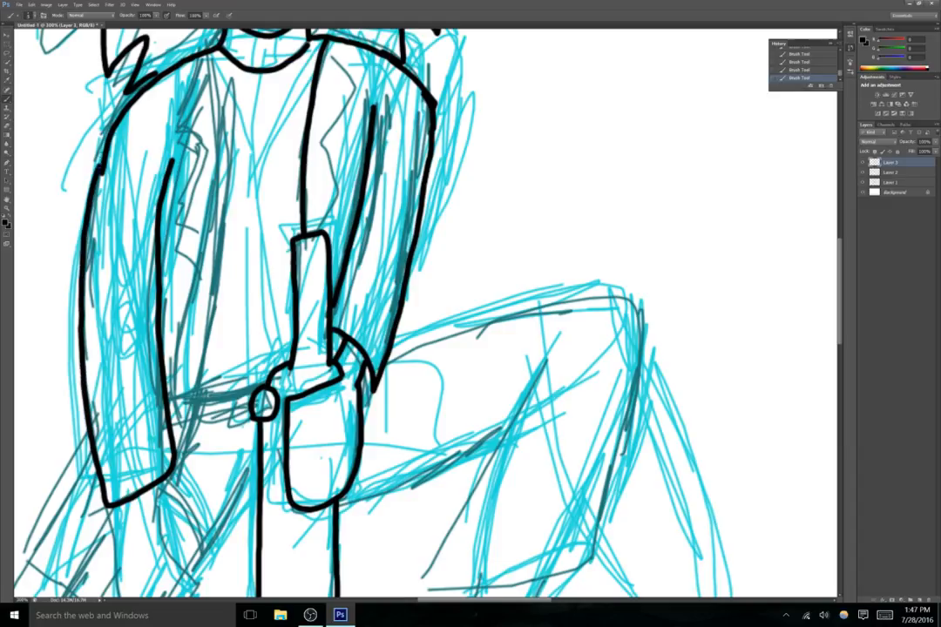
drag(222, 52, 217, 139)
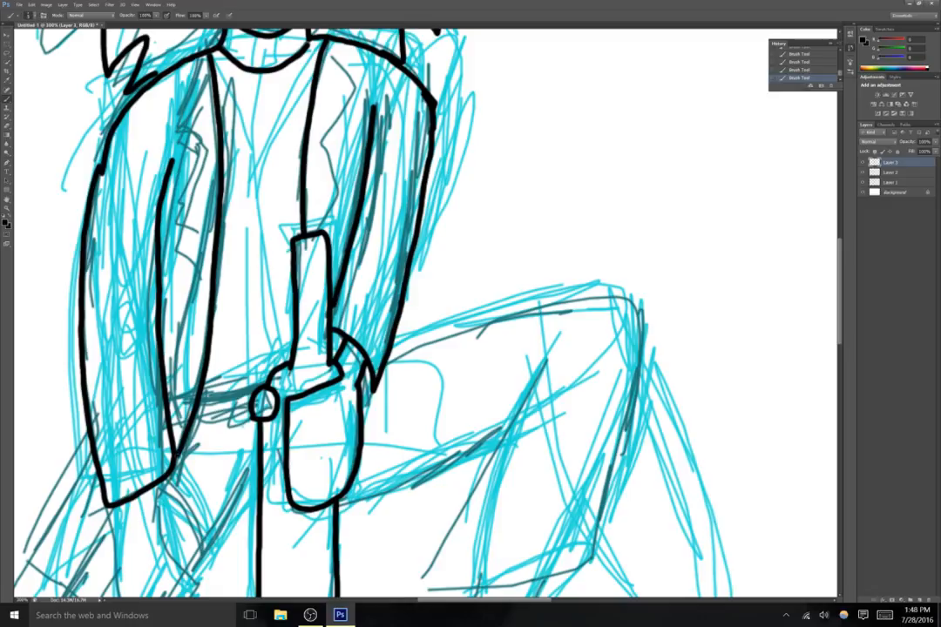
mouse_move(584, 278)
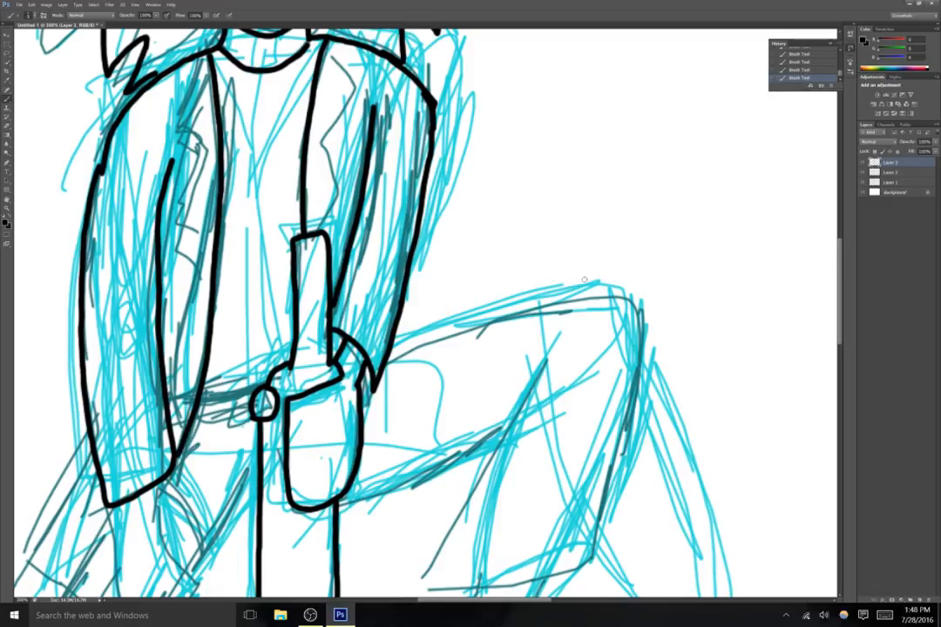
mouse_move(833, 307)
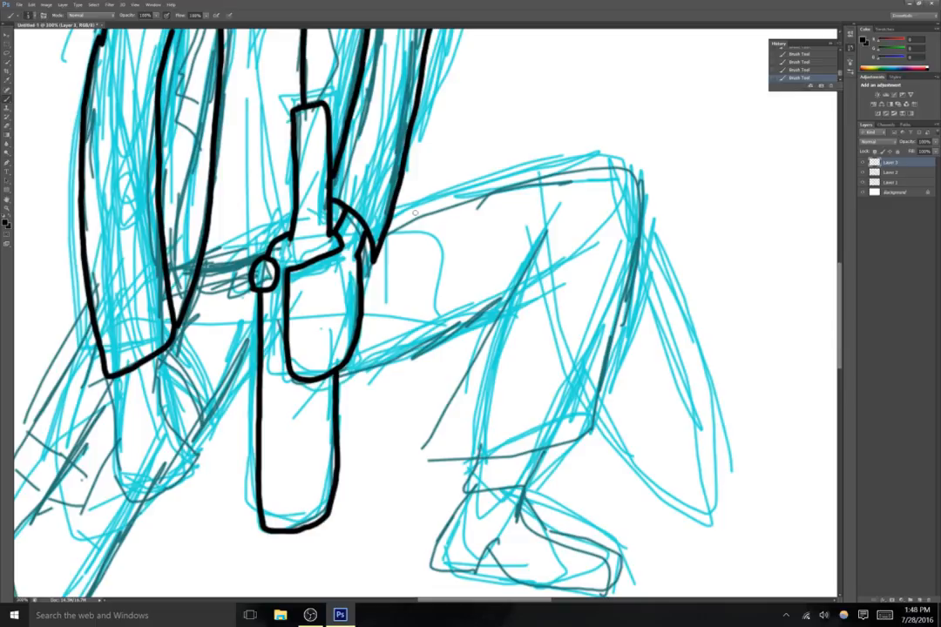
drag(396, 209, 392, 309)
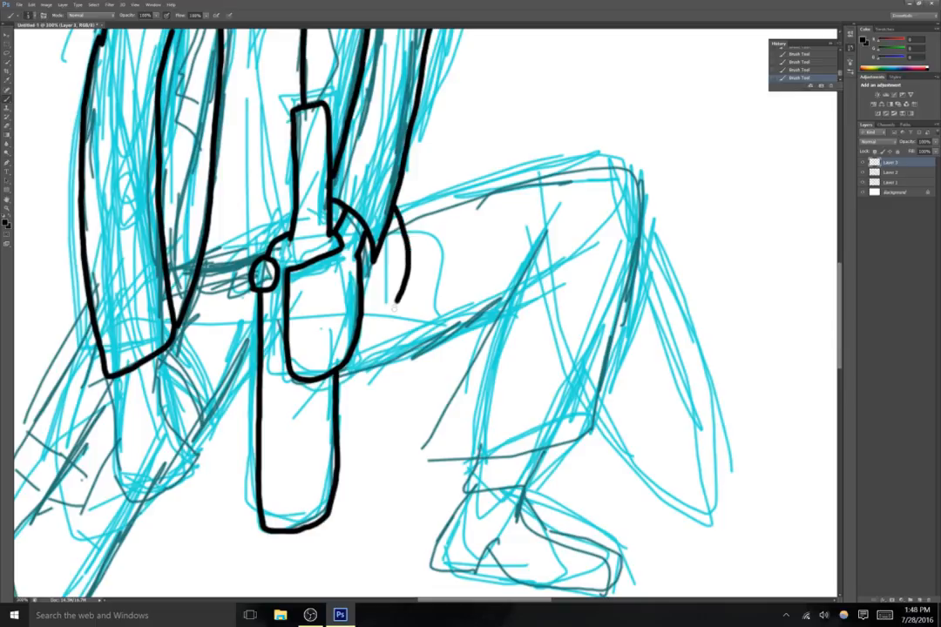
Draw a leg outline below the hip, erase it, and redraw a short stroke beside the arm.
drag(397, 291, 374, 470)
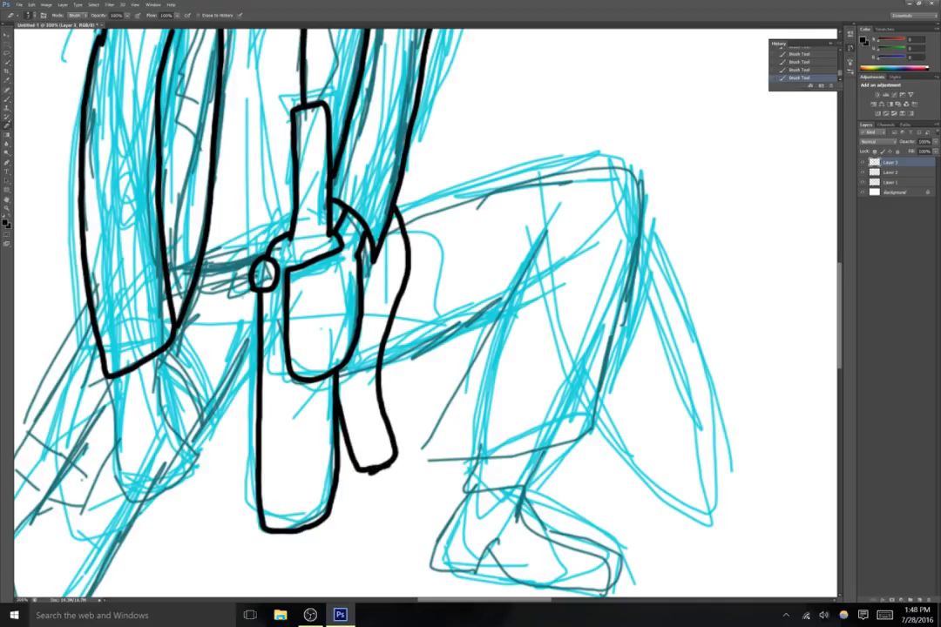
drag(392, 214, 390, 313)
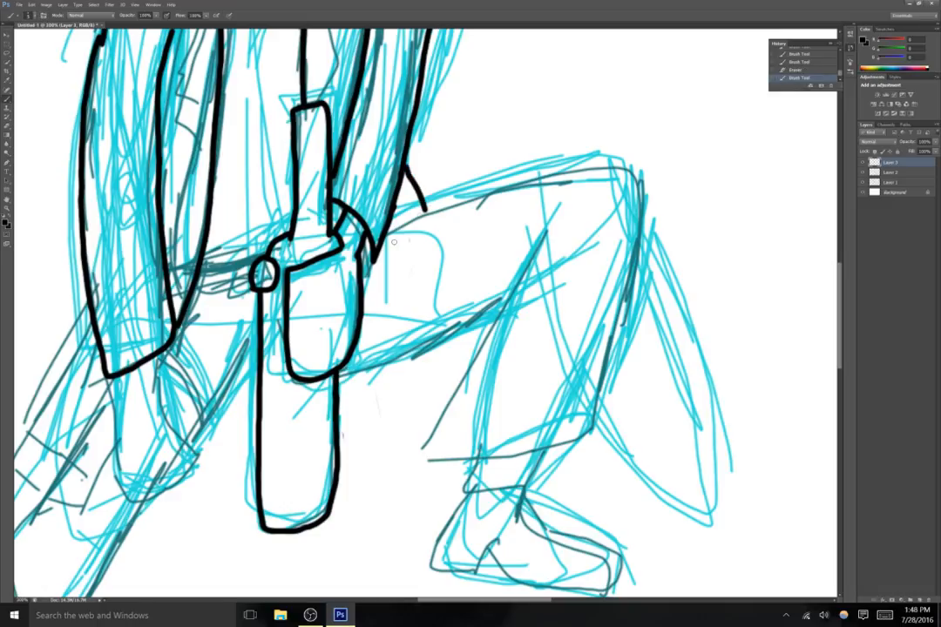
drag(390, 235, 492, 193)
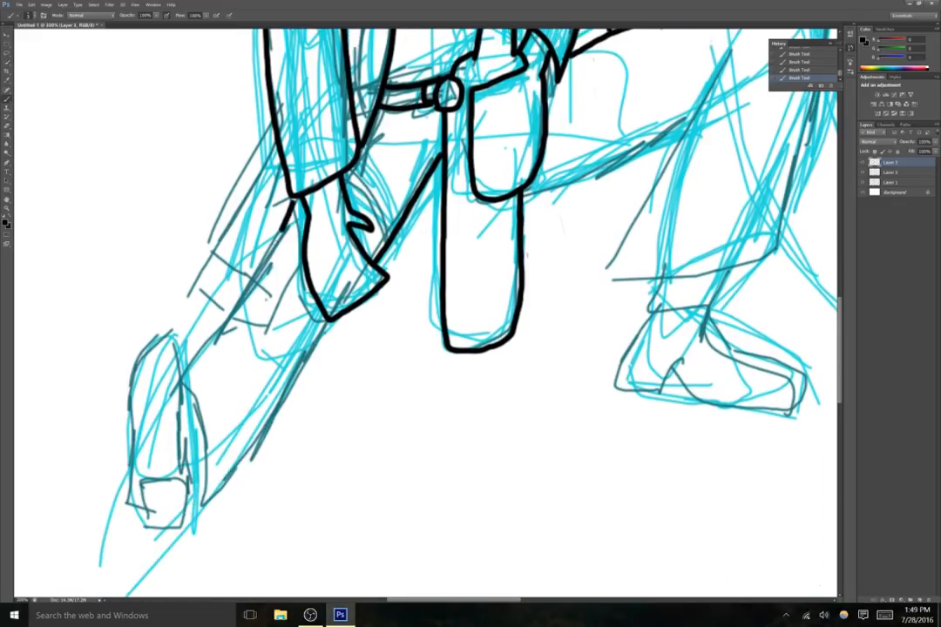
Ink the extended left leg down to its shoe, then outline the right shoe's back and toe.
drag(279, 231, 179, 379)
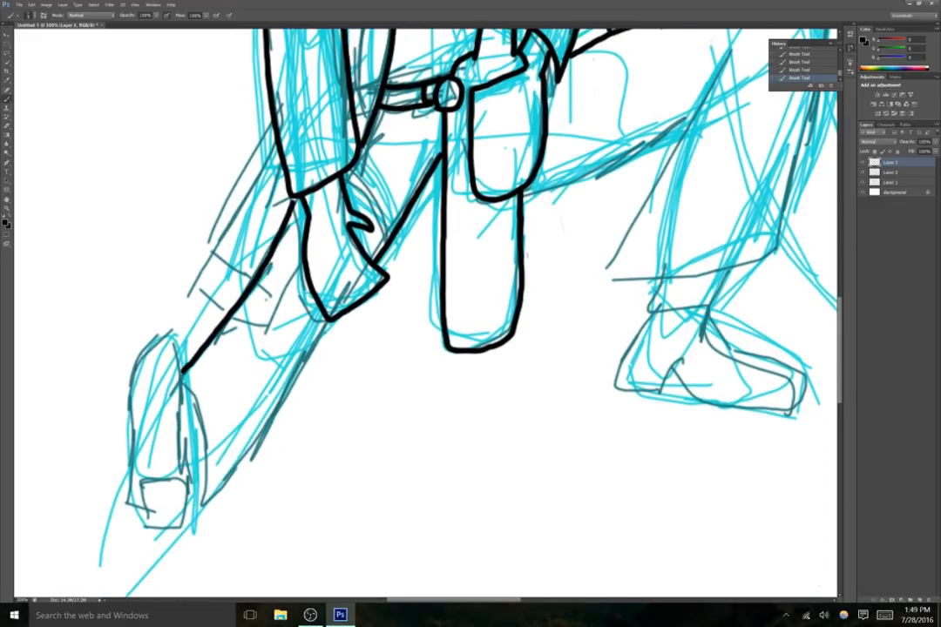
drag(188, 383, 235, 488)
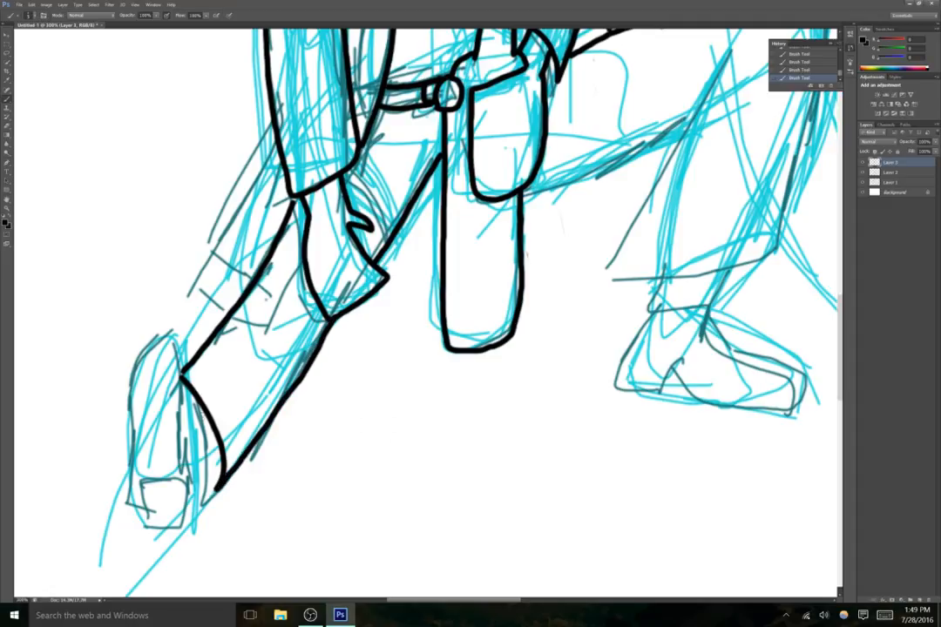
drag(200, 418, 209, 475)
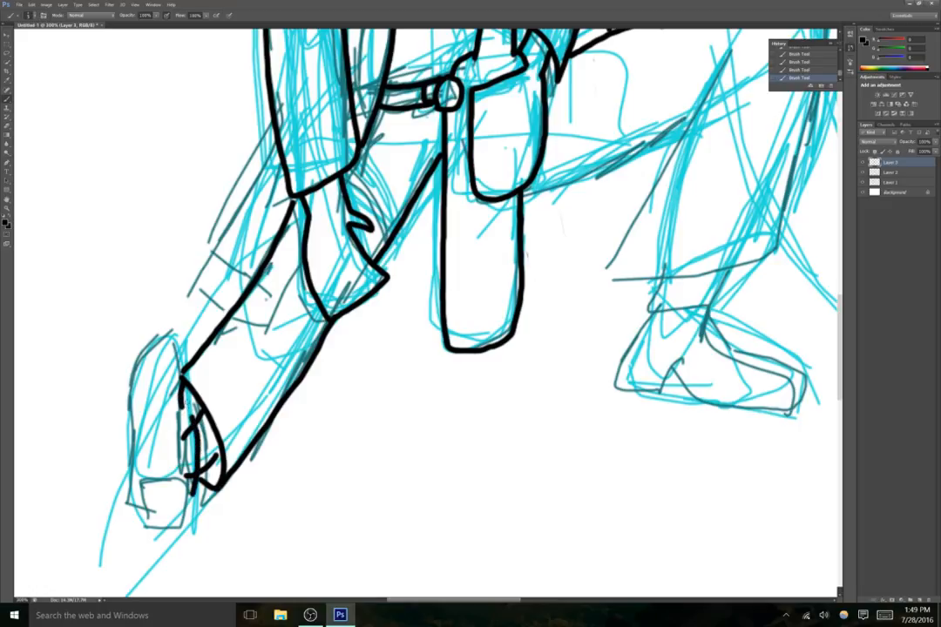
drag(174, 340, 143, 444)
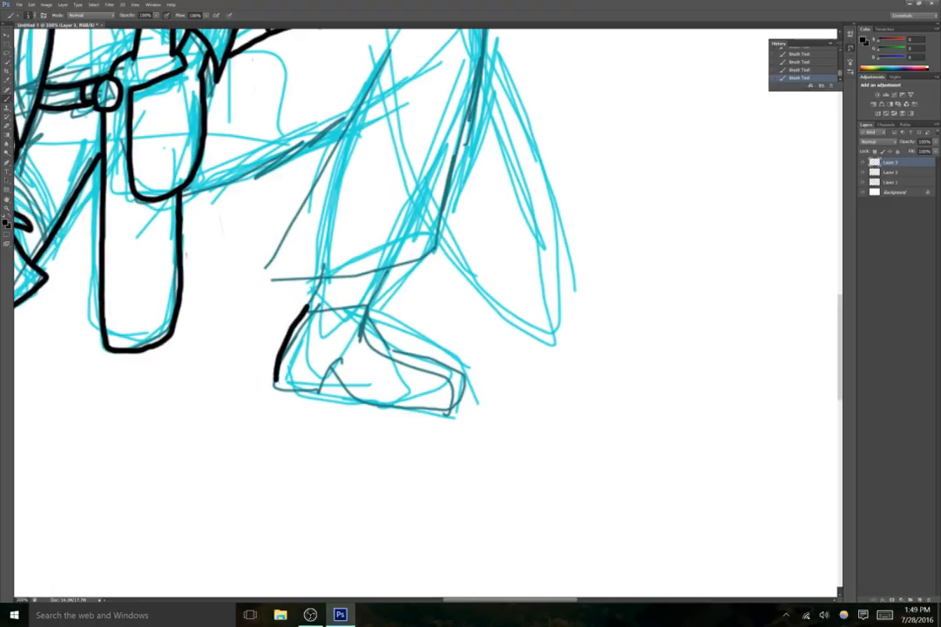
drag(272, 391, 399, 403)
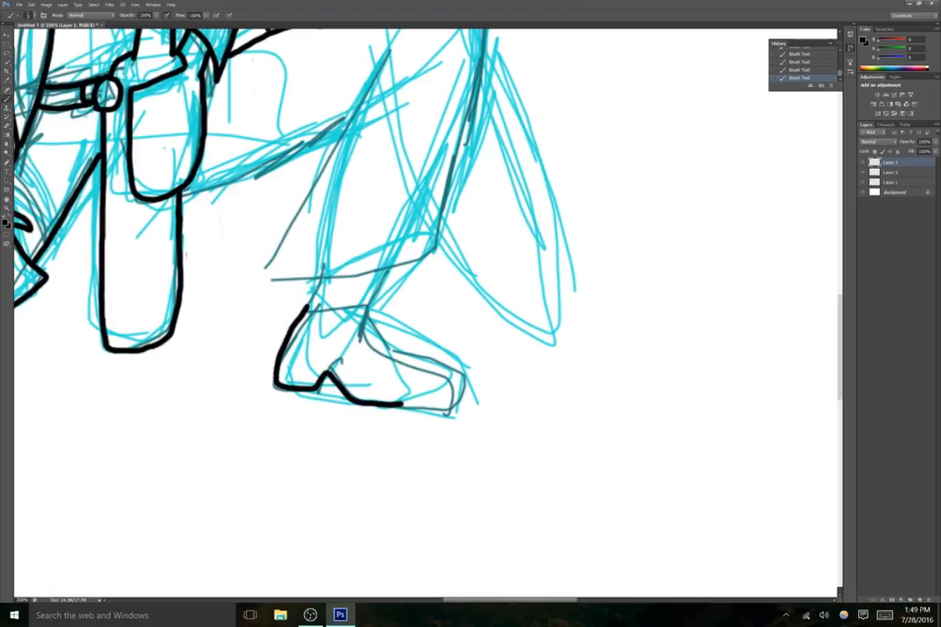
drag(375, 344, 453, 400)
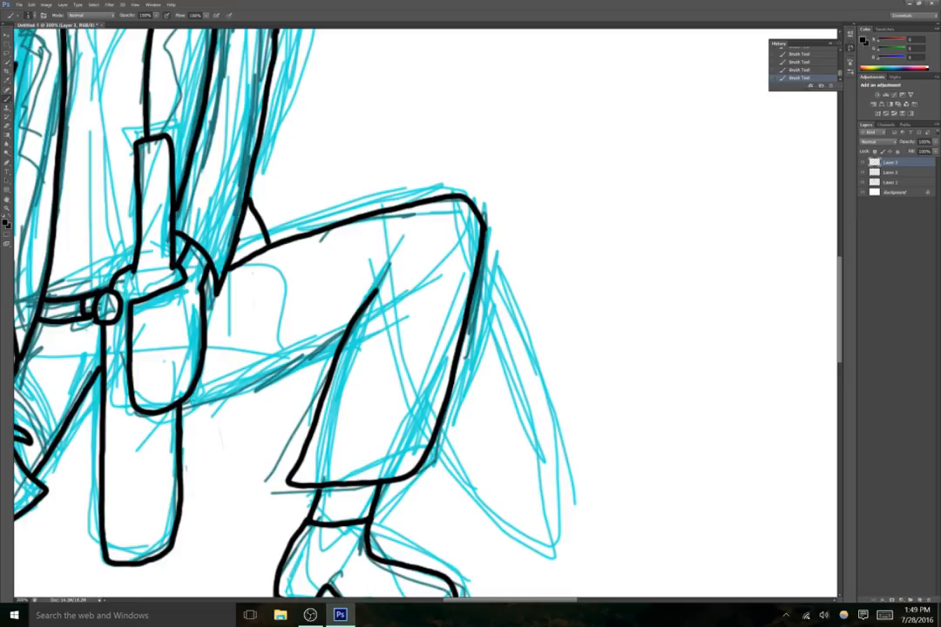
Trace the raised bent leg and its ankle in black.
drag(183, 414, 348, 326)
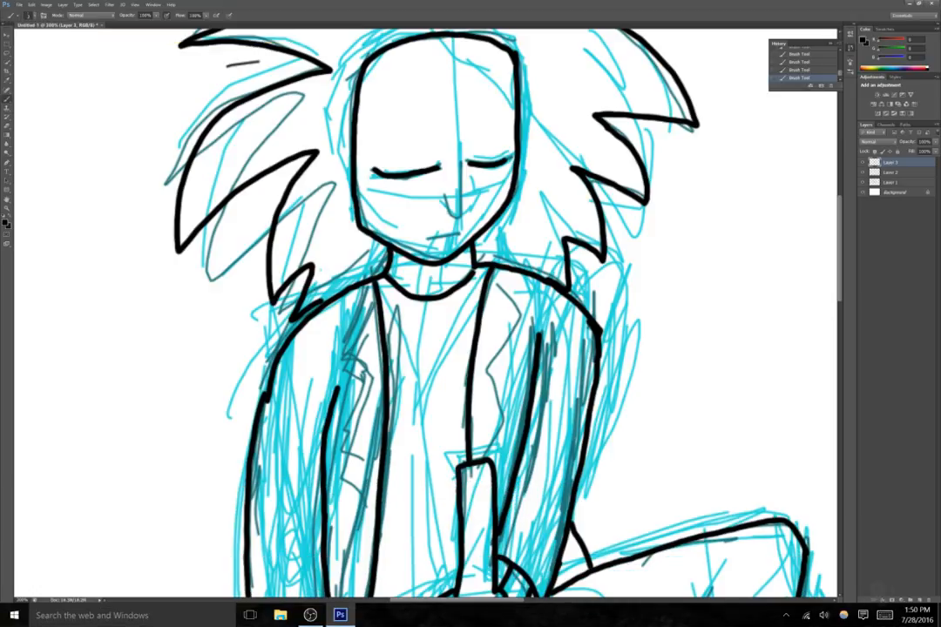
Refine the nose, mouth and head lines, then draw a curled bushy eyebrow above the eyes.
drag(453, 183, 457, 213)
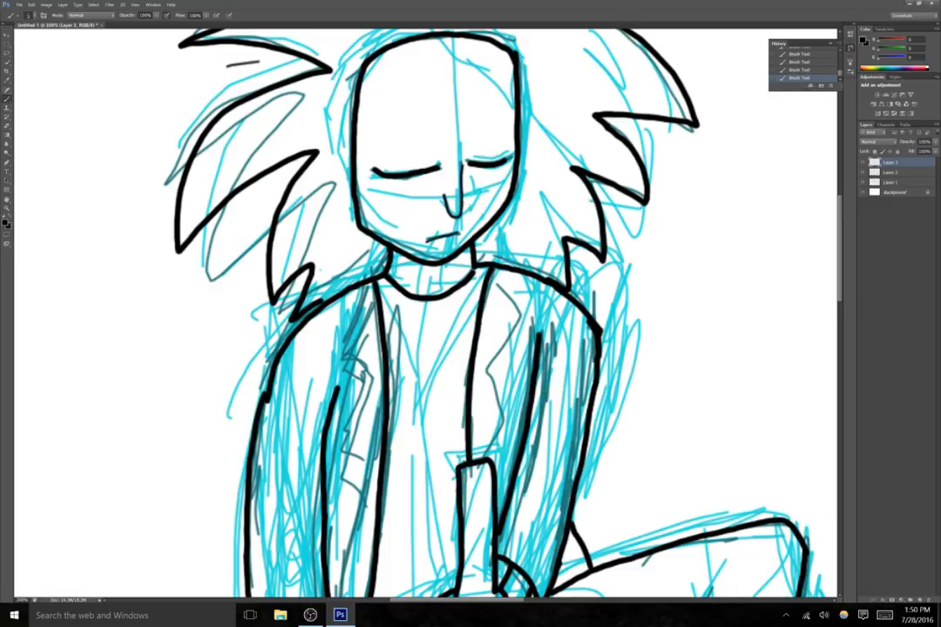
drag(365, 279, 351, 383)
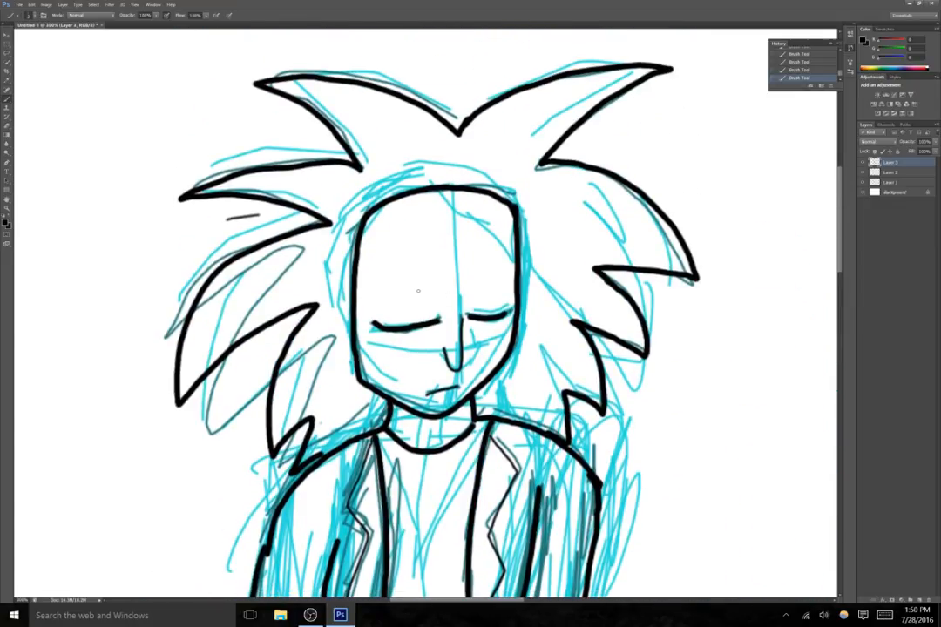
drag(410, 286, 479, 279)
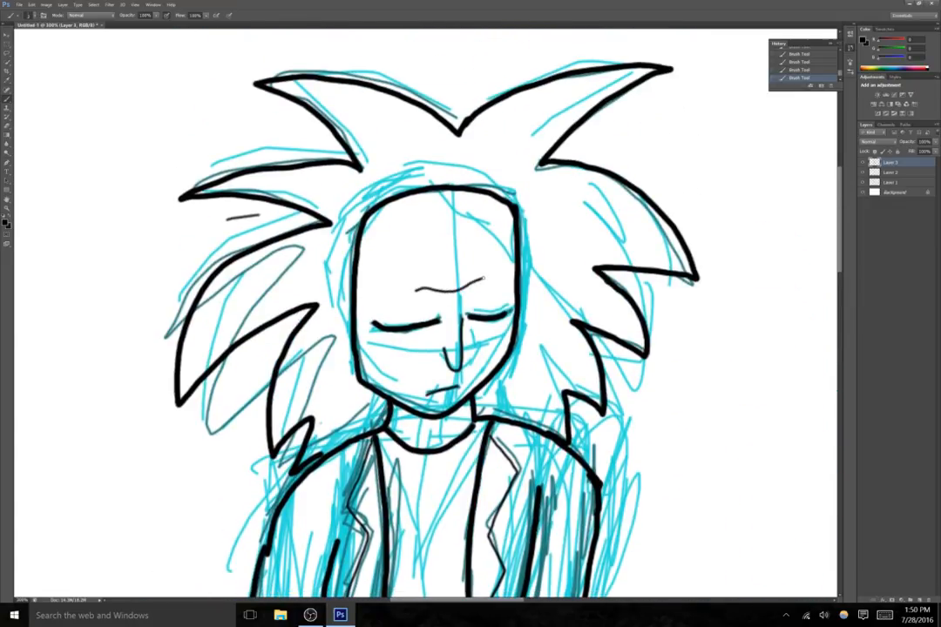
drag(470, 287, 510, 292)
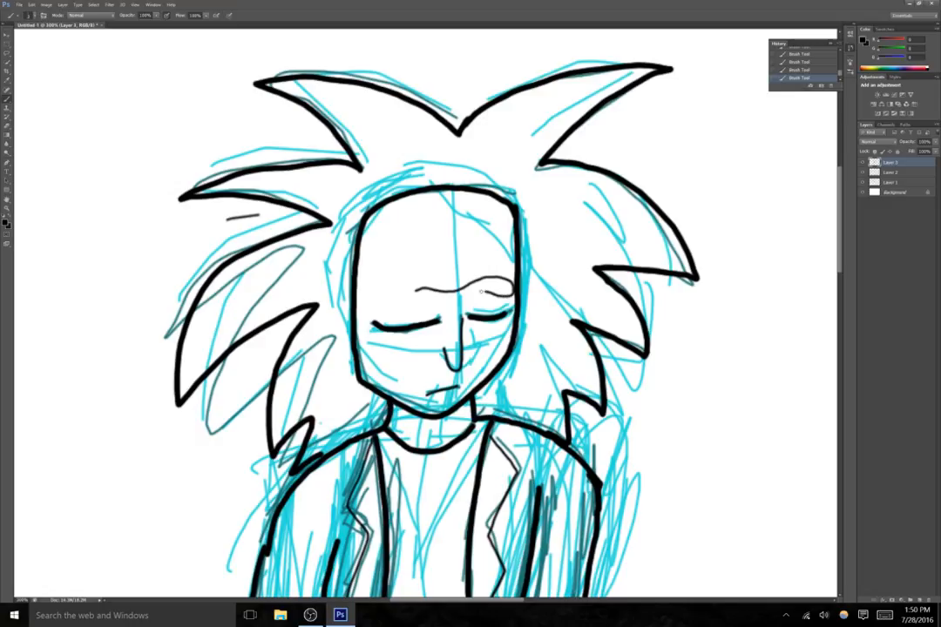
drag(375, 305, 483, 292)
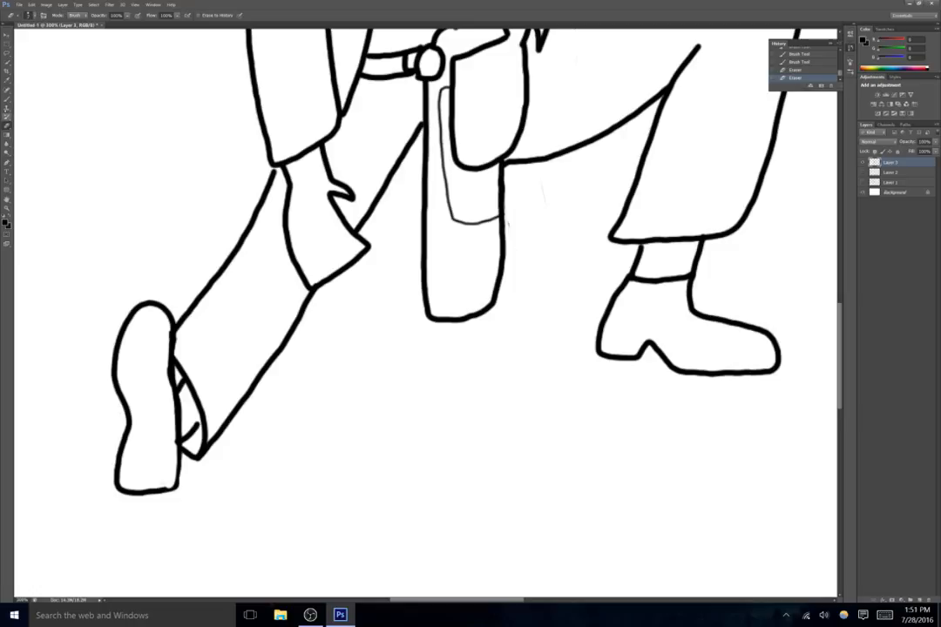
Erase stray marks from the line art and add a sock stripe above the right shoe.
drag(161, 444, 138, 470)
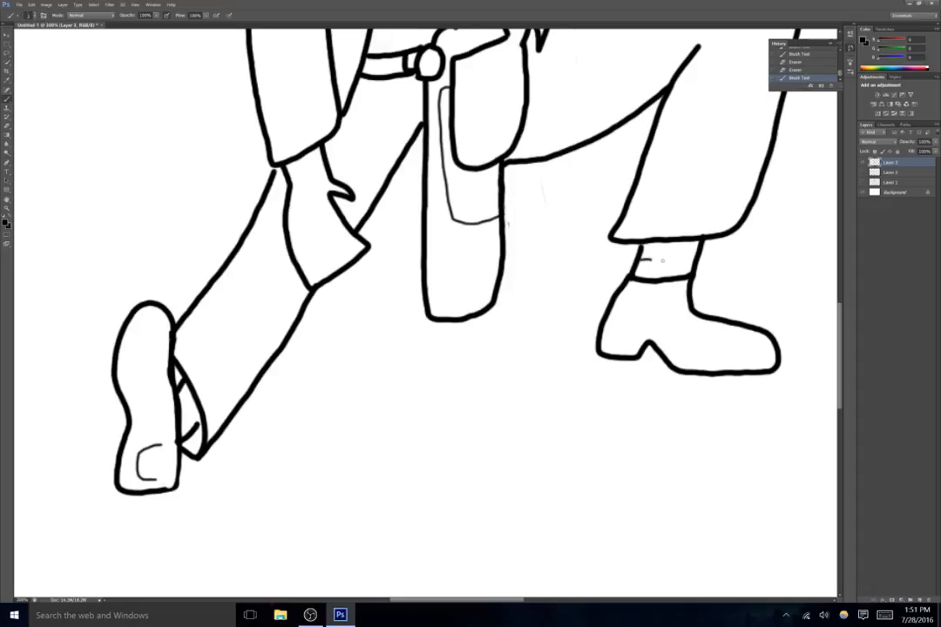
drag(640, 263, 692, 259)
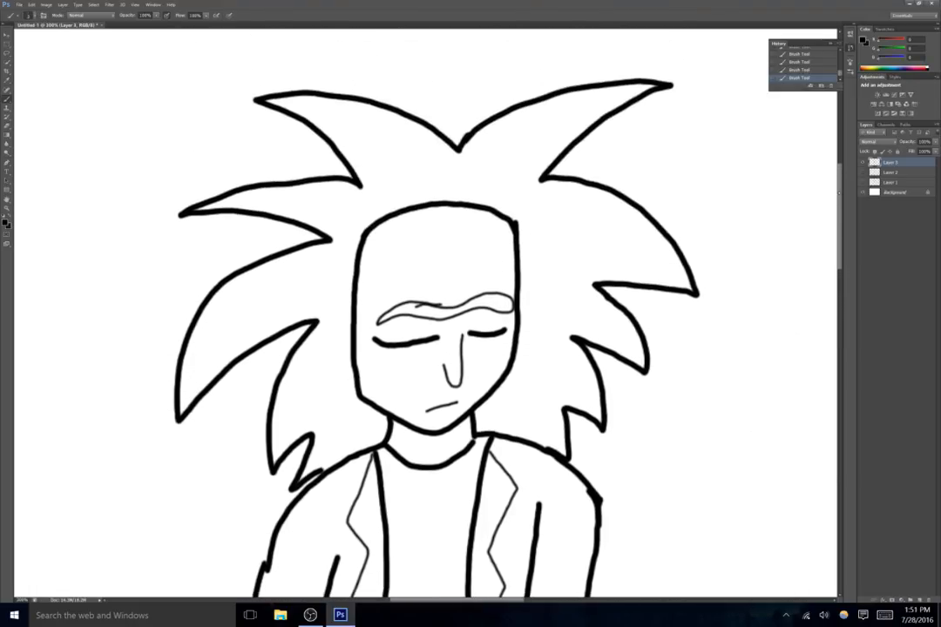
scroll(down, 3)
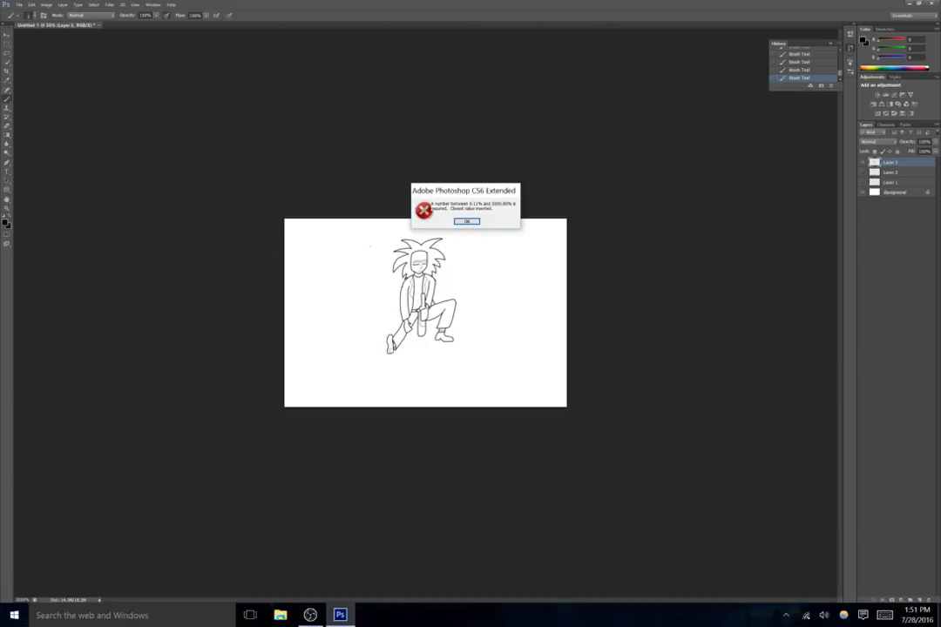
Dismiss the invalid zoom value warning and add another new layer.
click(467, 220)
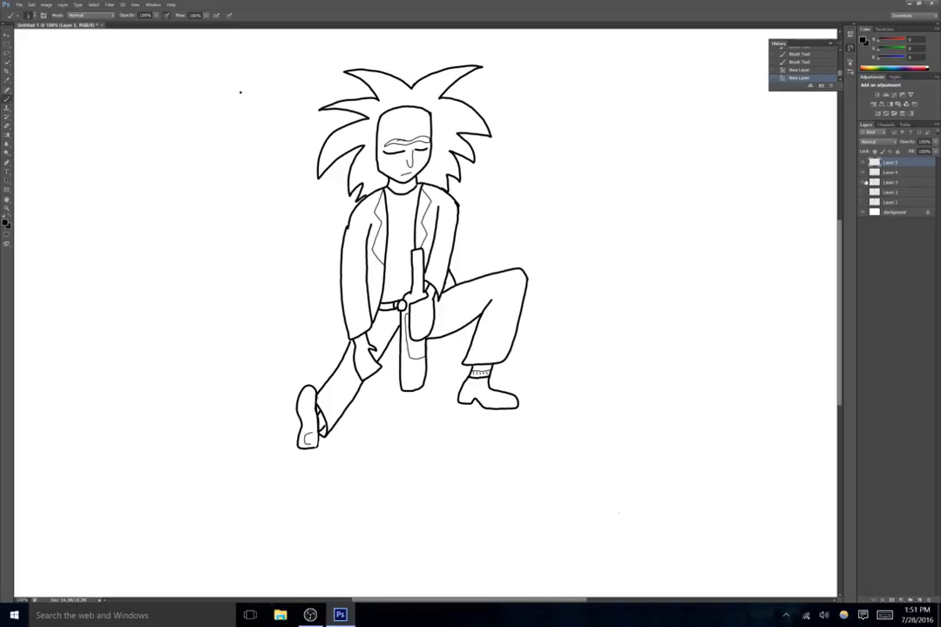
click(891, 192)
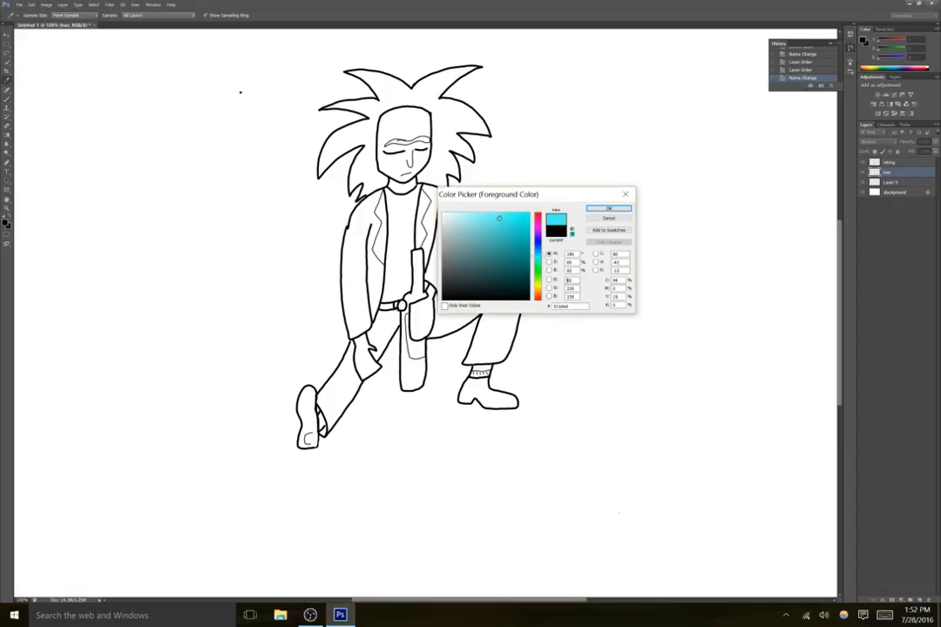
Pick a pale cyan-blue and fill the spiky hair sections with it.
click(467, 212)
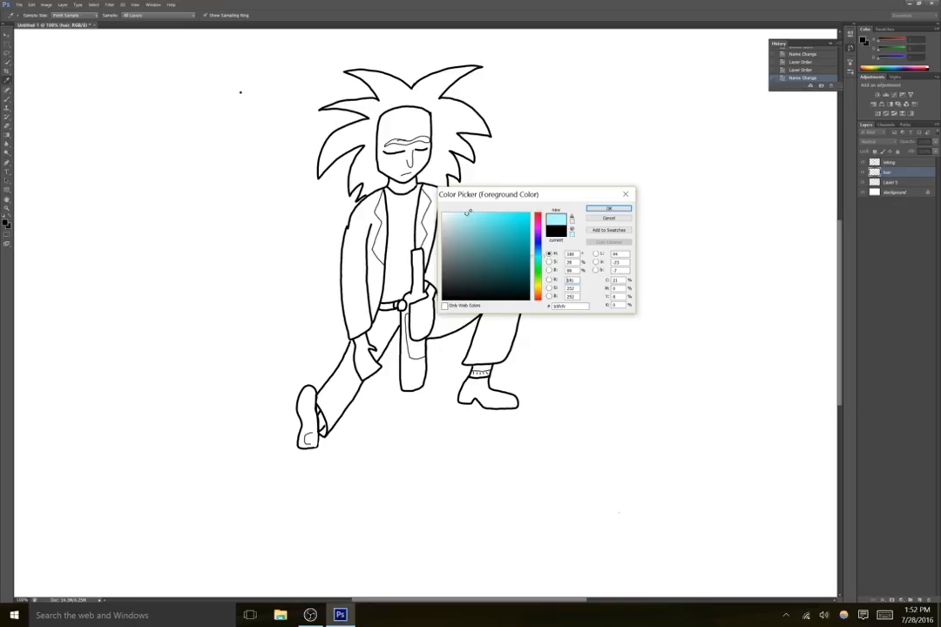
click(608, 218)
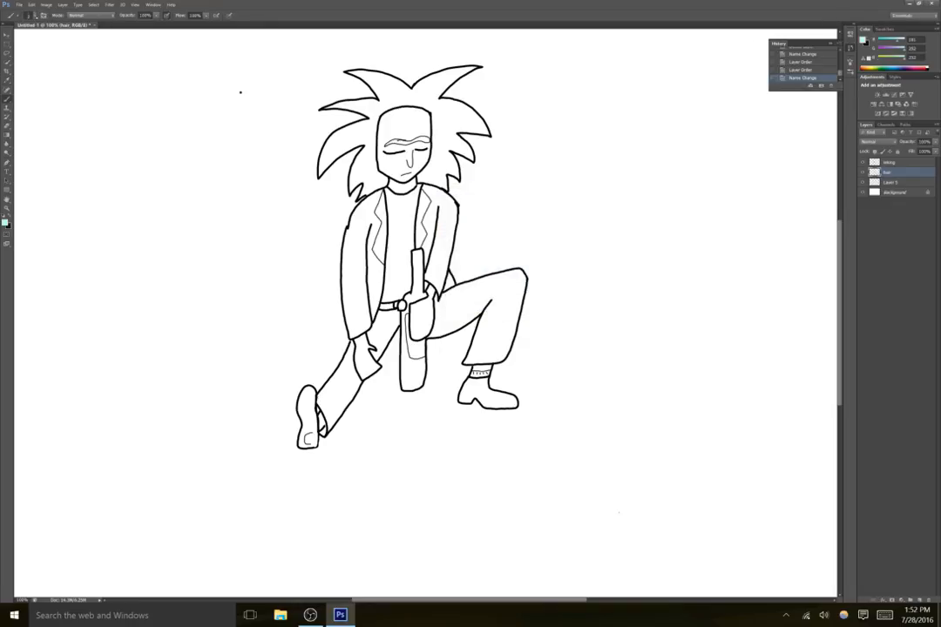
click(28, 16)
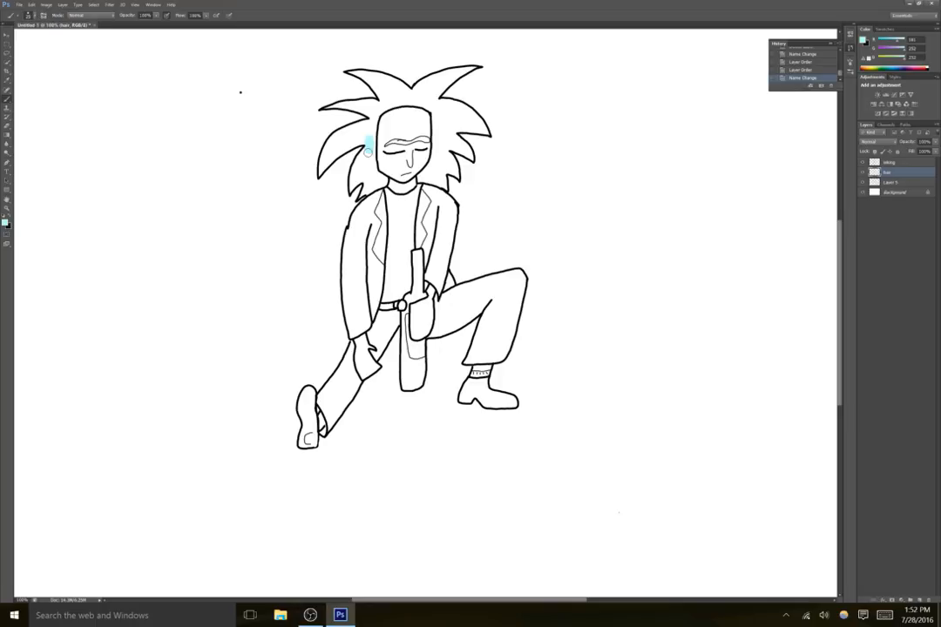
drag(368, 146, 360, 177)
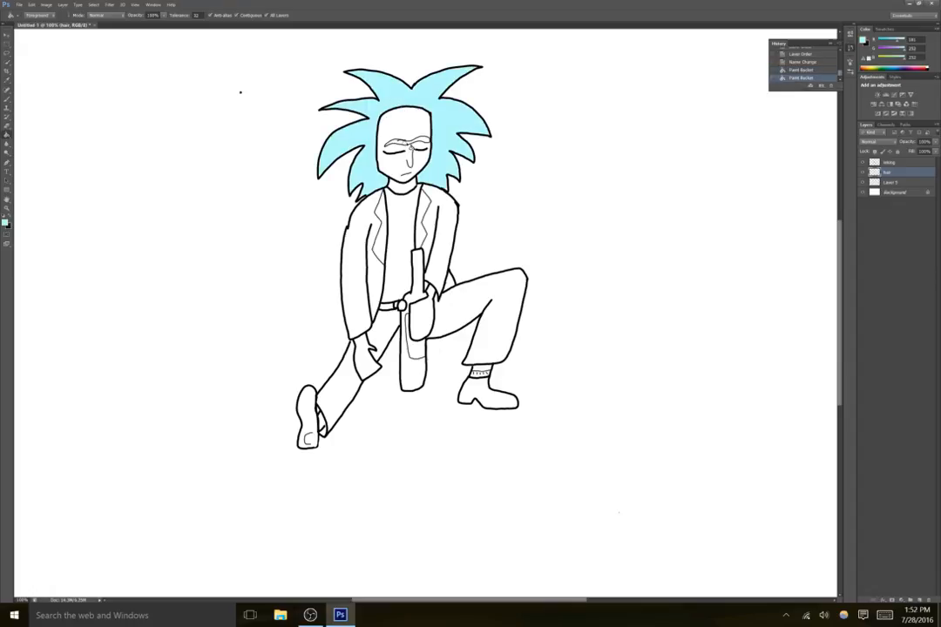
click(400, 142)
text(jacket)
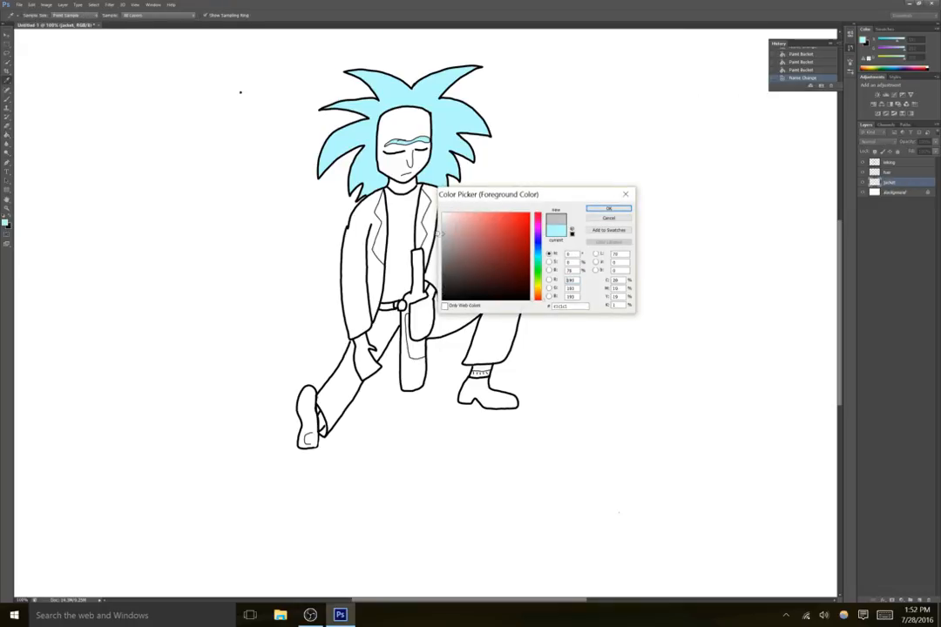
Fill both sides of the coat with light grey and add a new skin layer.
click(609, 208)
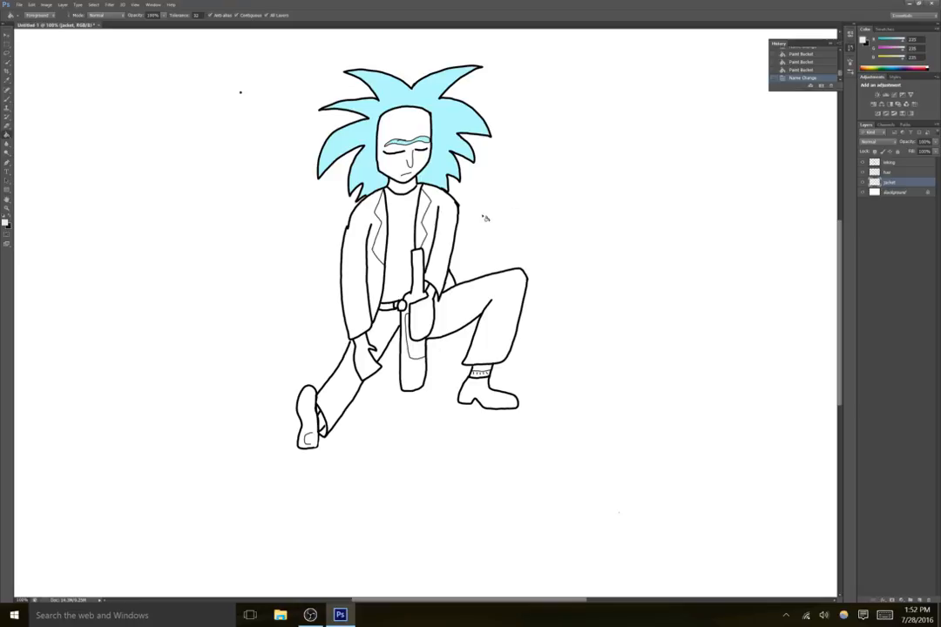
click(440, 270)
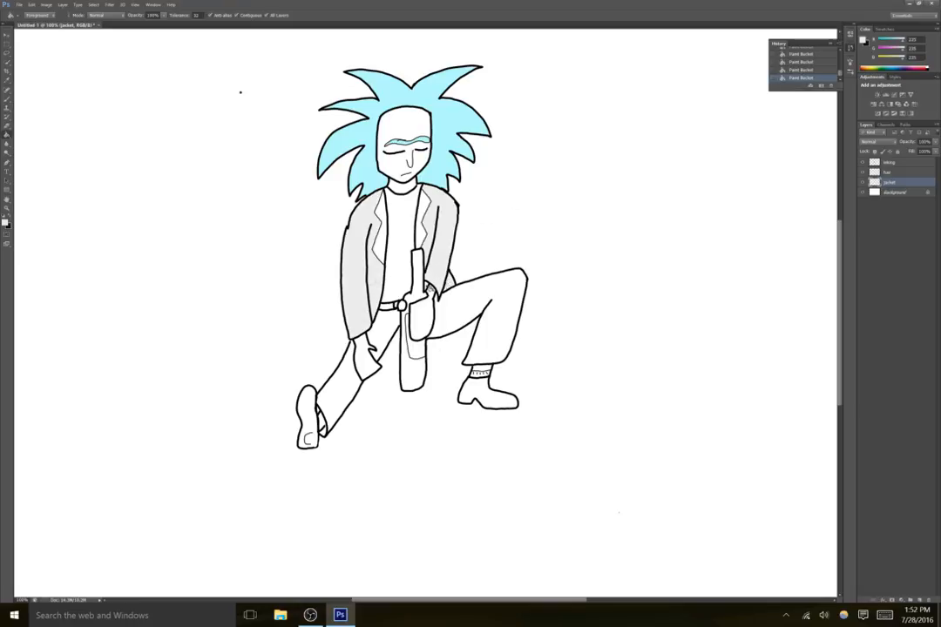
click(401, 265)
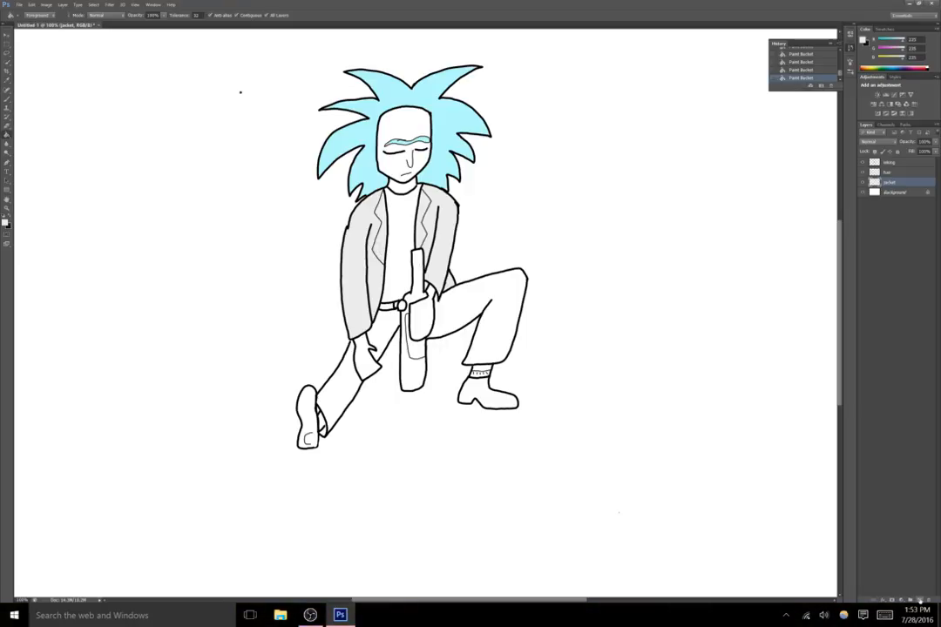
click(904, 196)
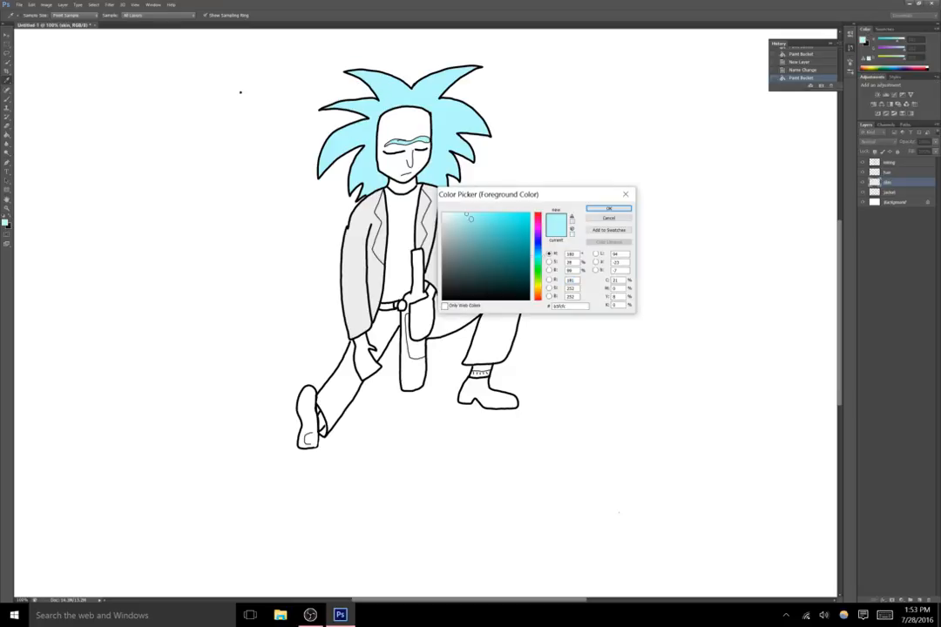
Pick a tan skin colour and fill, dismissing the no-layer warning and swatch-name prompt.
click(449, 233)
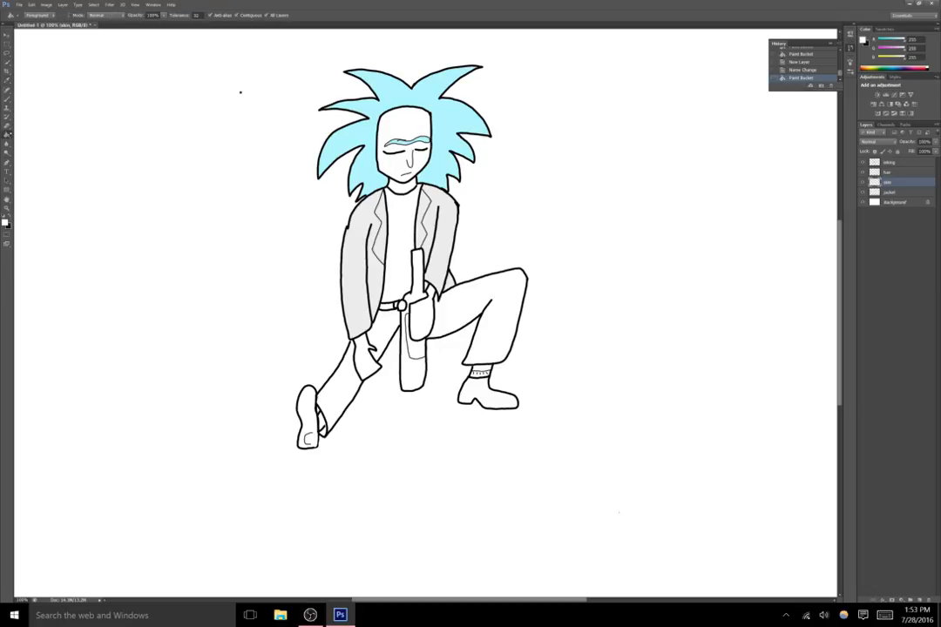
click(401, 170)
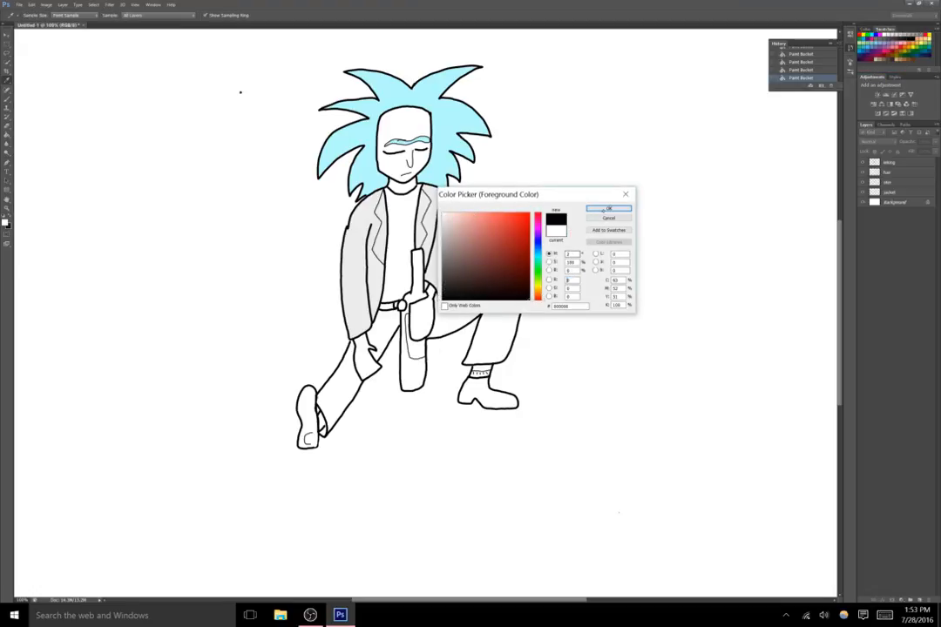
click(609, 208)
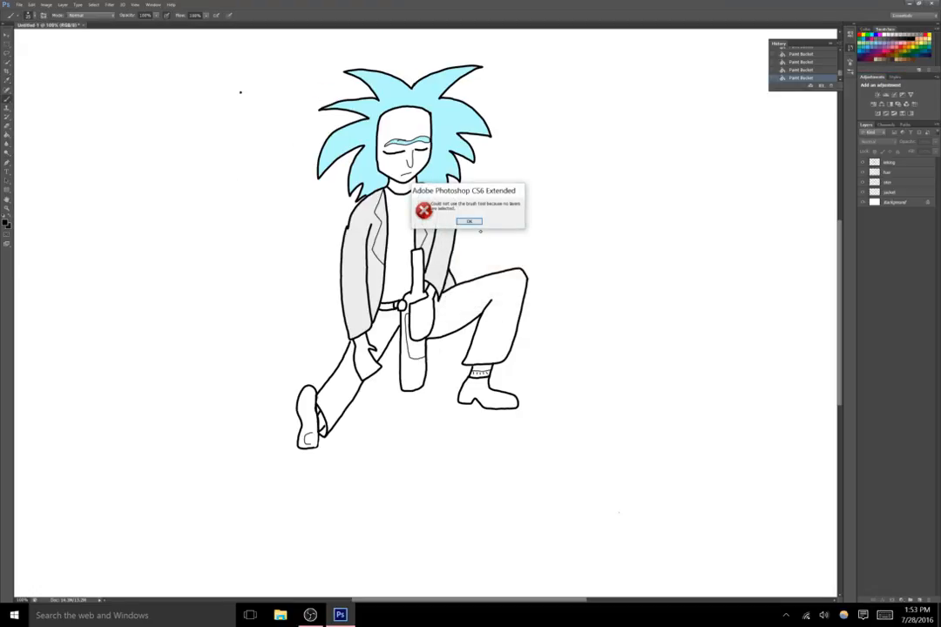
click(469, 220)
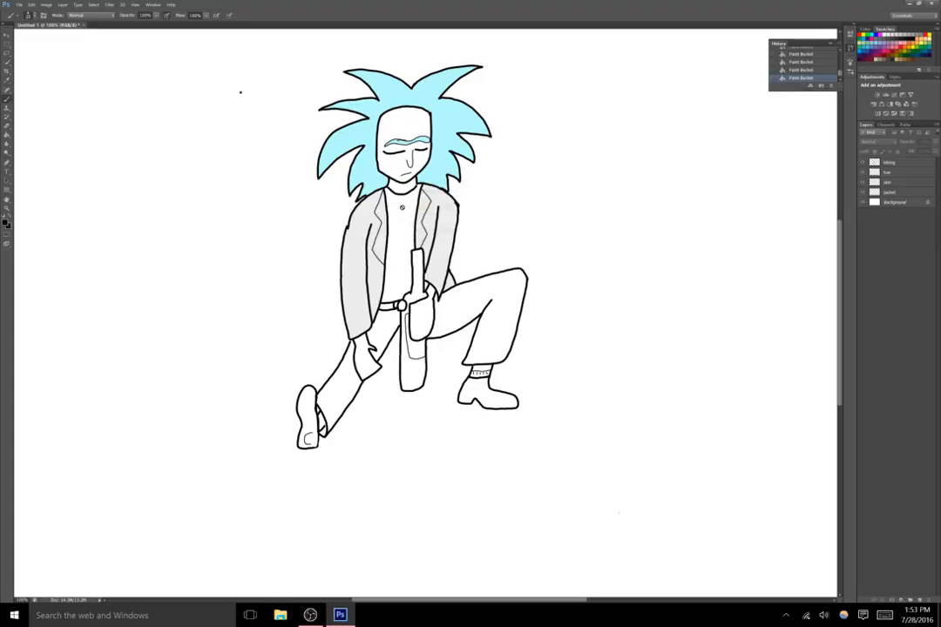
click(889, 201)
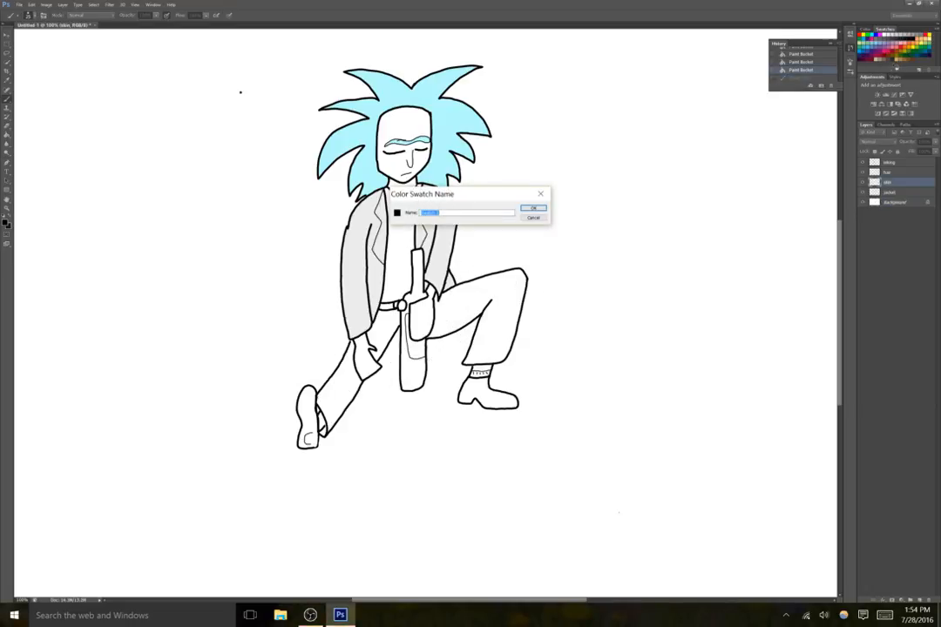
click(533, 208)
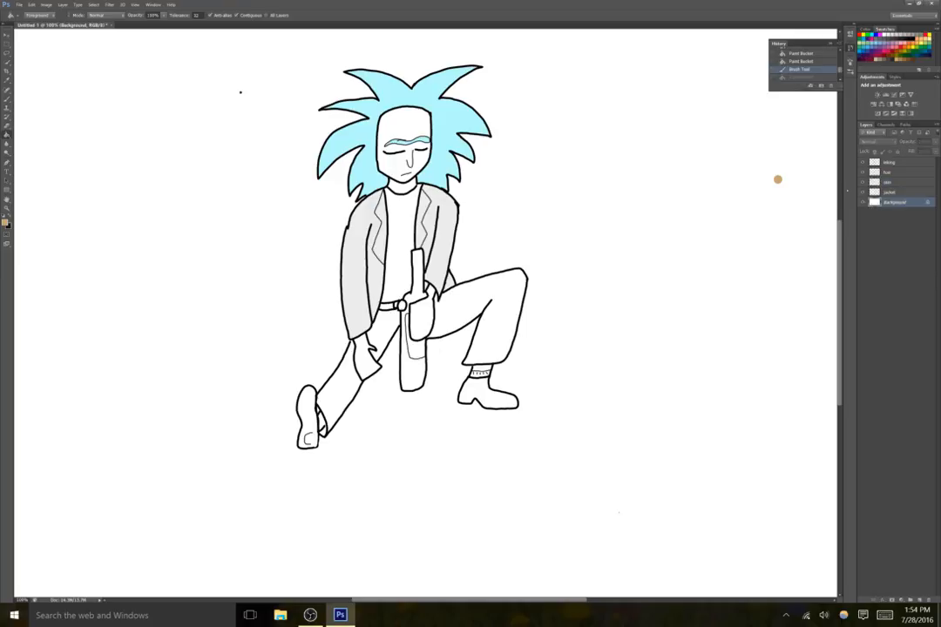
Fill the background tan, pick white, and switch to the skin layer.
click(609, 505)
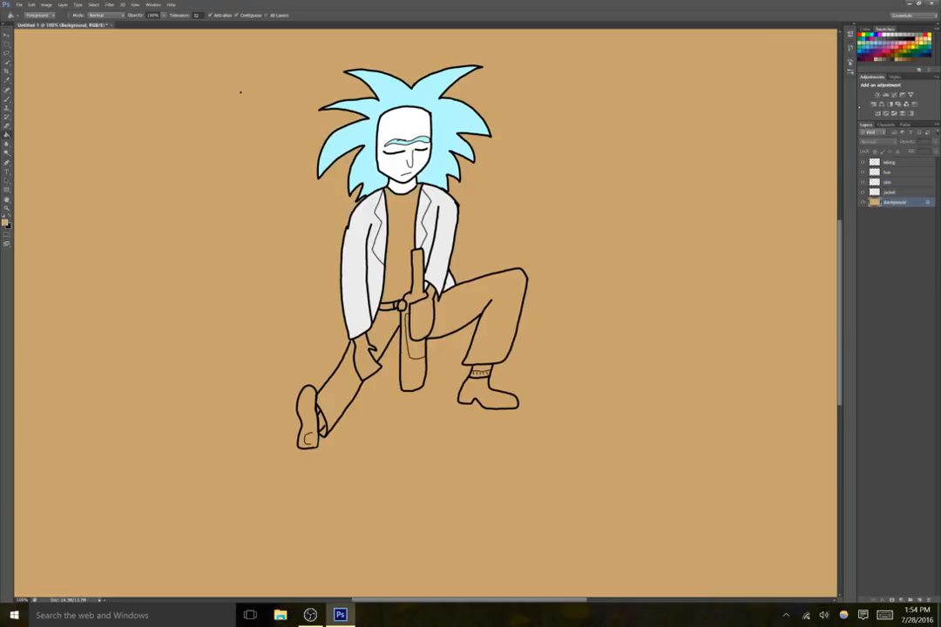
click(887, 181)
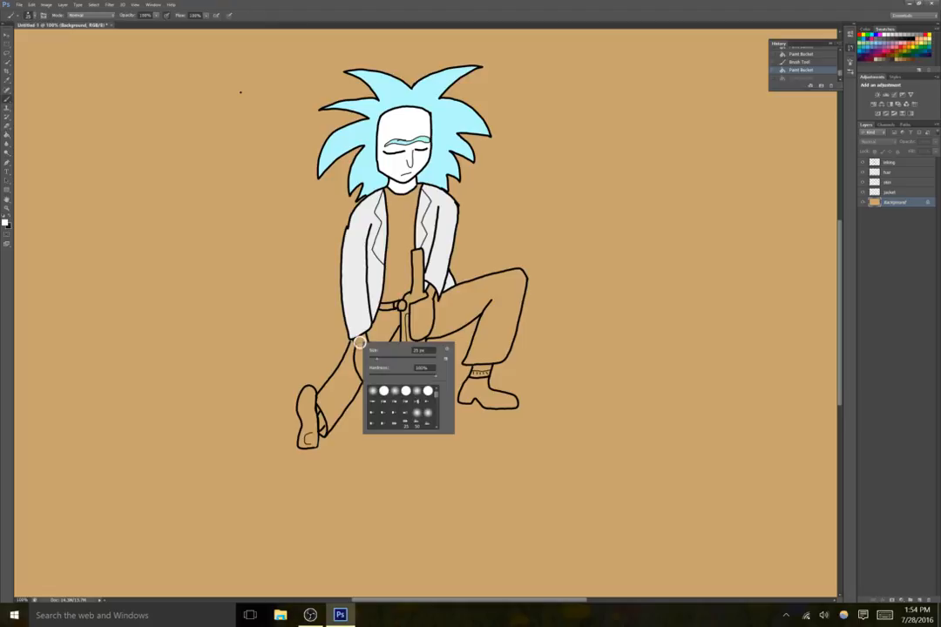
click(357, 347)
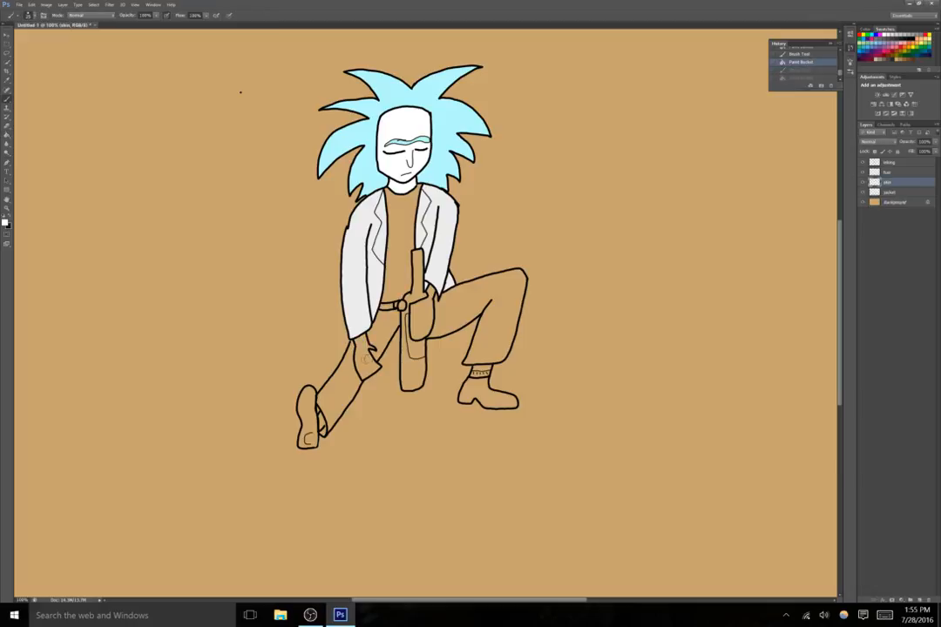
Bucket-fill both of Rick's hands white, including the hand on the bottle.
click(357, 344)
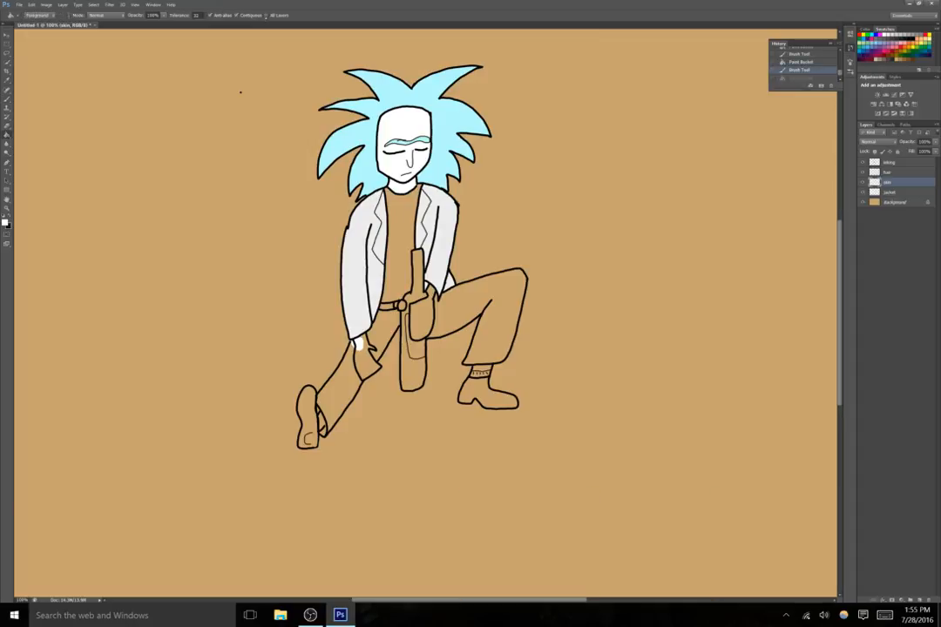
click(361, 362)
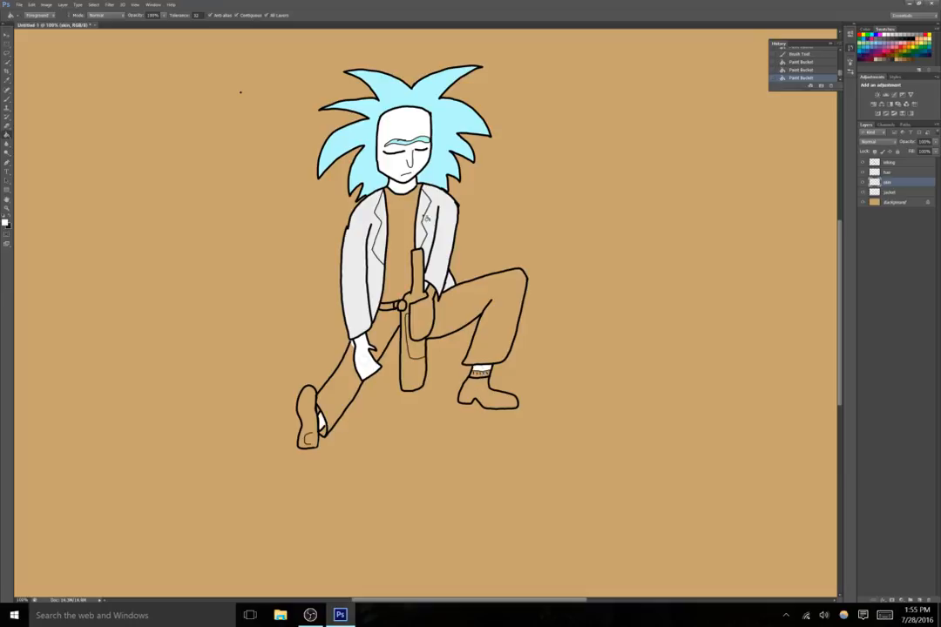
click(413, 309)
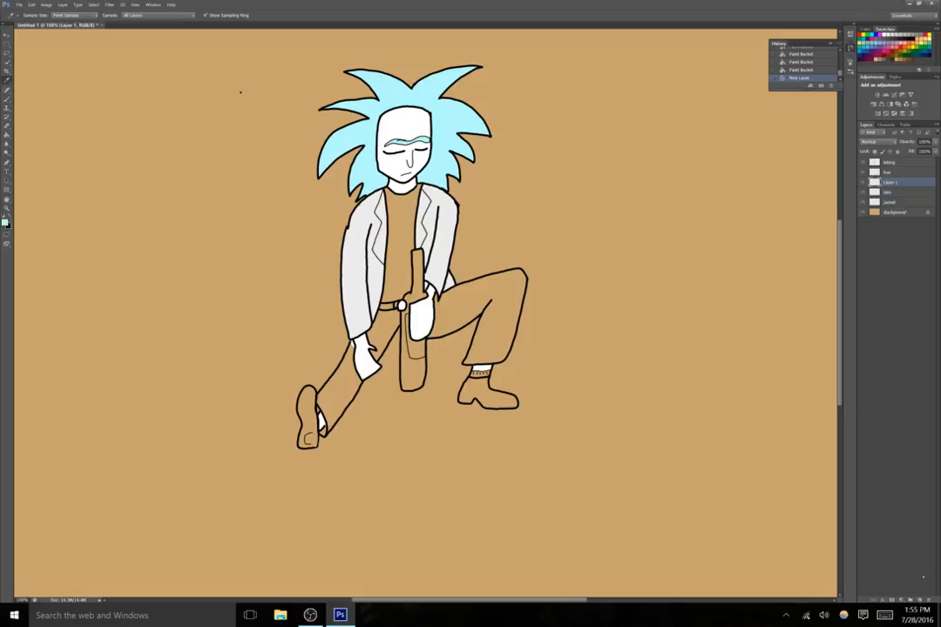
Rename the new layer to 'shirt 1' and fill Rick's shirt light blue.
double_click(890, 181)
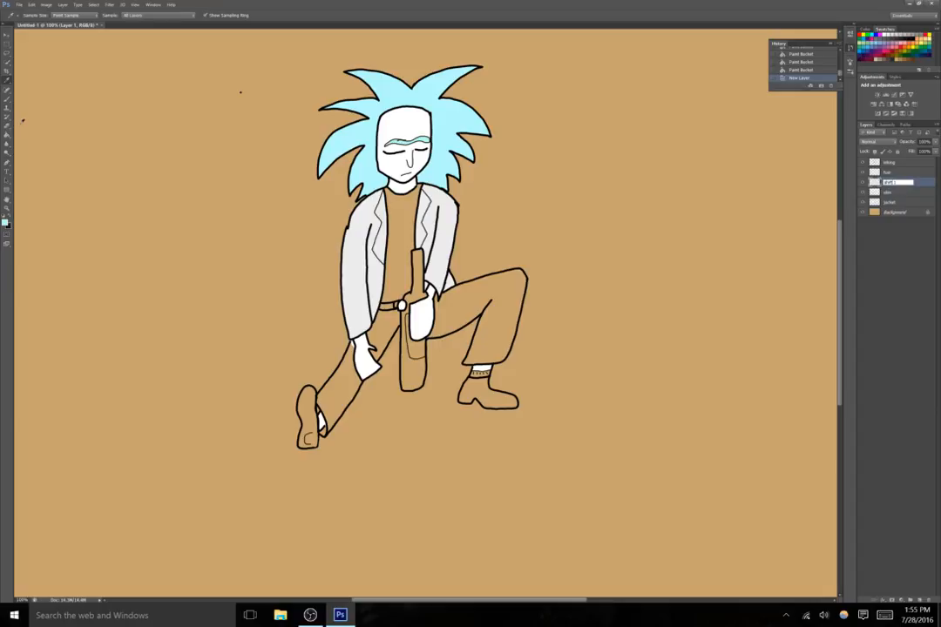
click(399, 248)
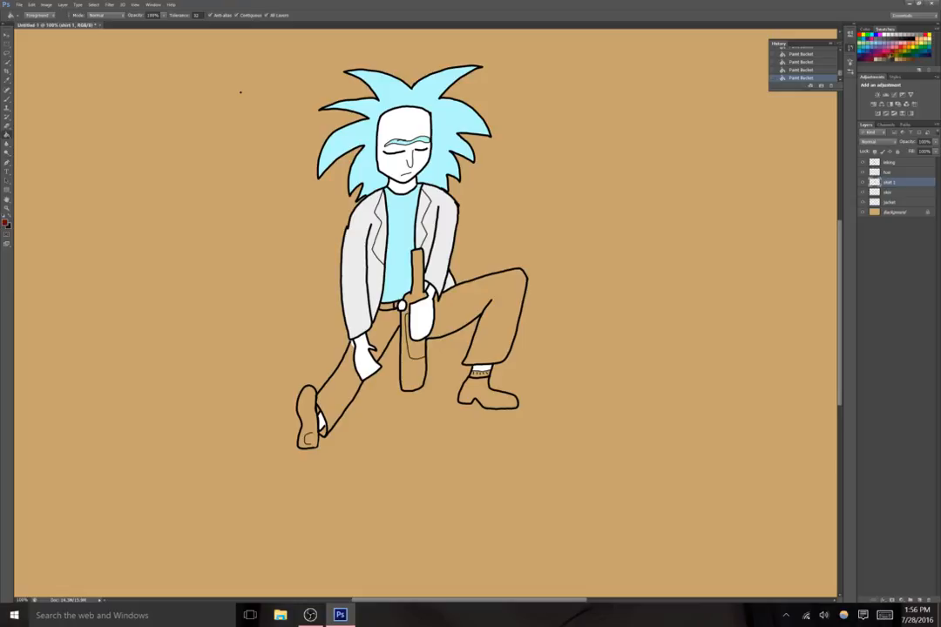
click(409, 314)
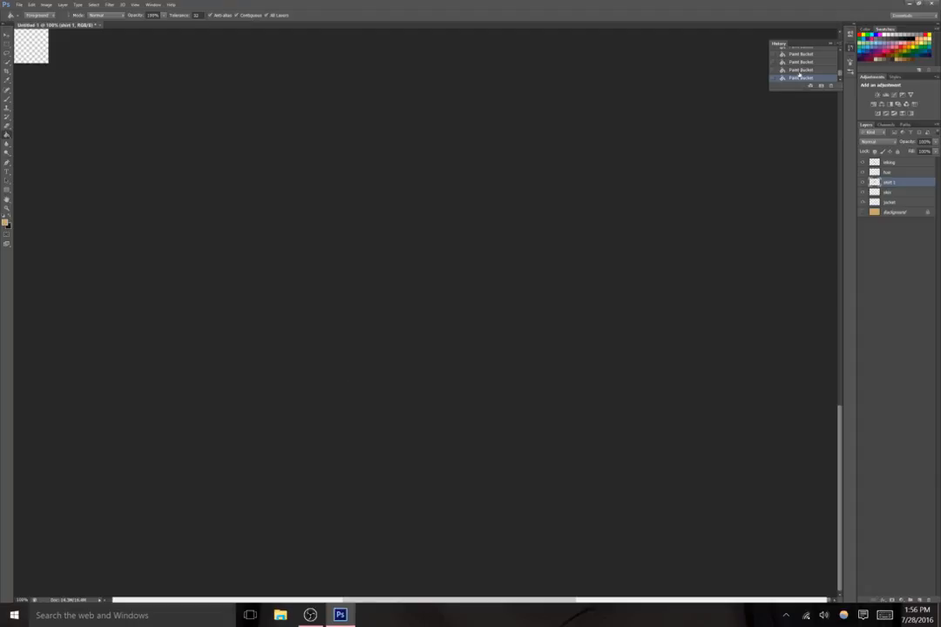
Hide the tan background, colour the shoes brown, and select the Background layer.
click(799, 62)
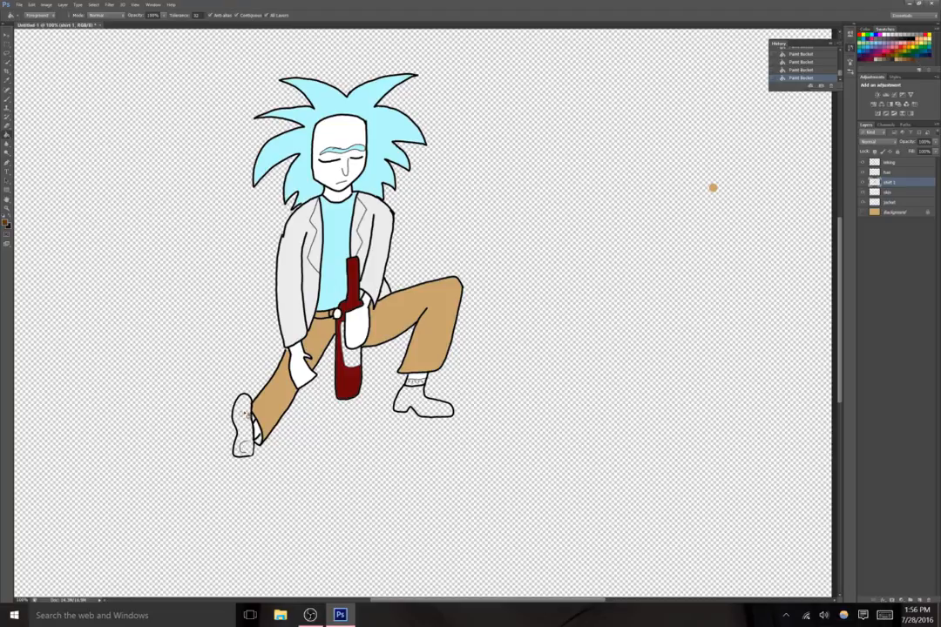
click(423, 405)
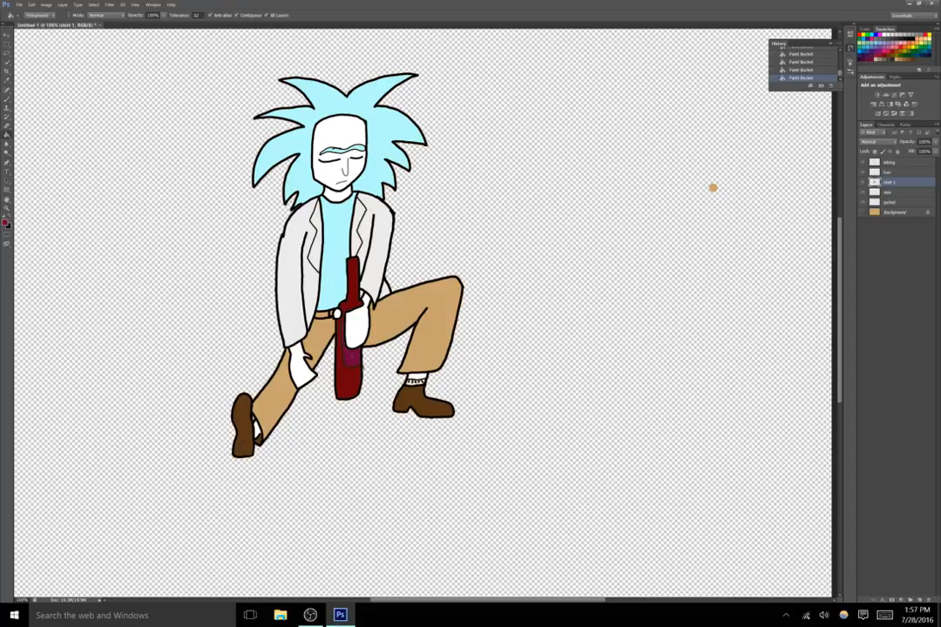
click(893, 213)
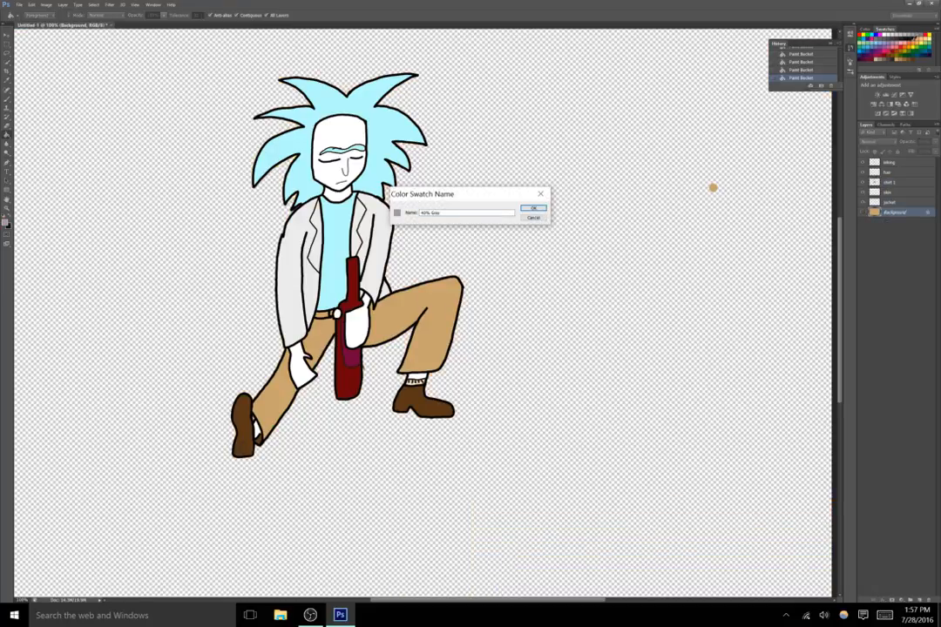
Dismiss the swatch prompt, show the tan background again, and brush a black hill arc.
click(532, 208)
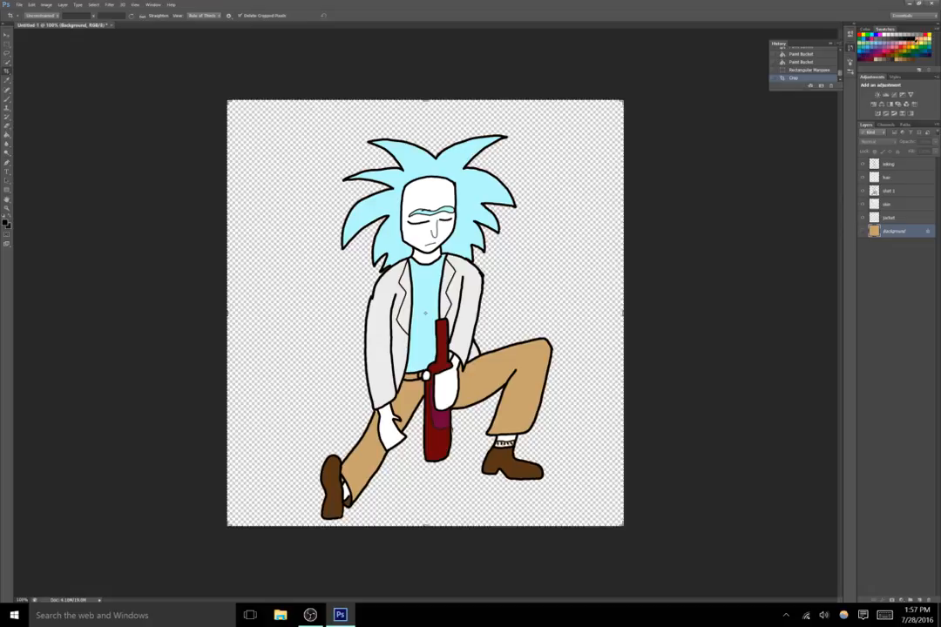
click(266, 162)
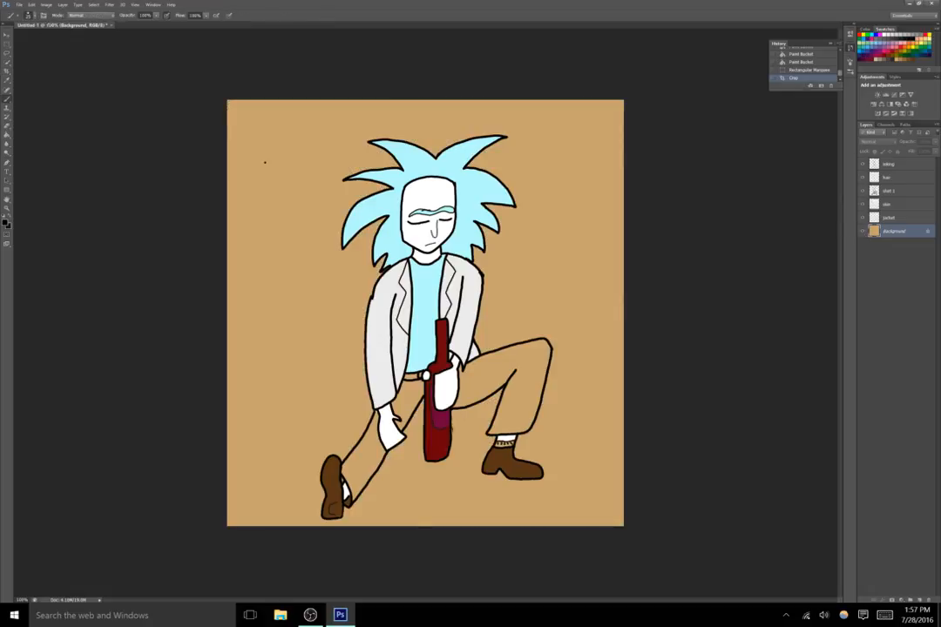
drag(228, 446, 381, 344)
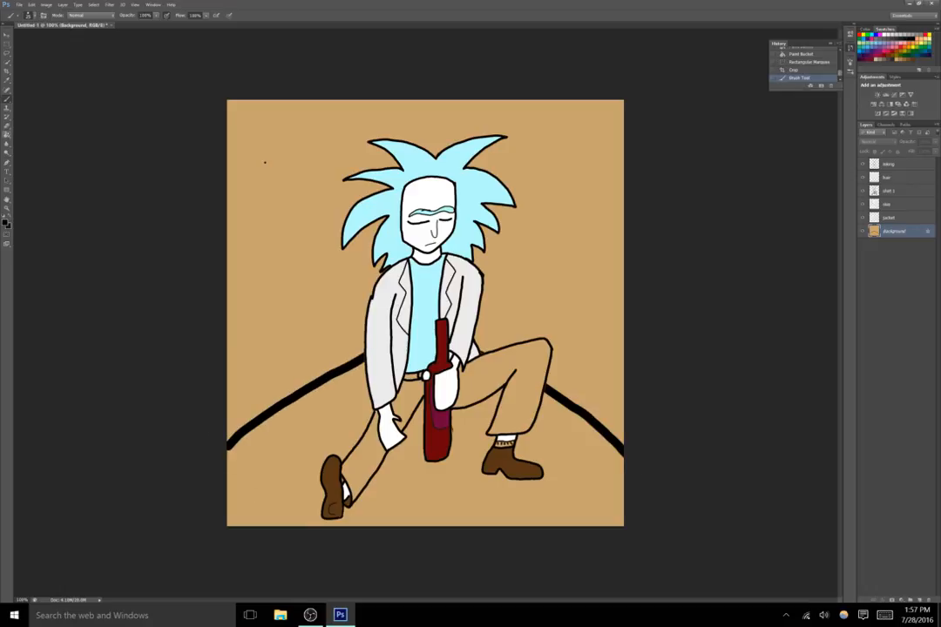
Bucket-fill below the arc solid black and close the Clone Stamp error.
click(336, 433)
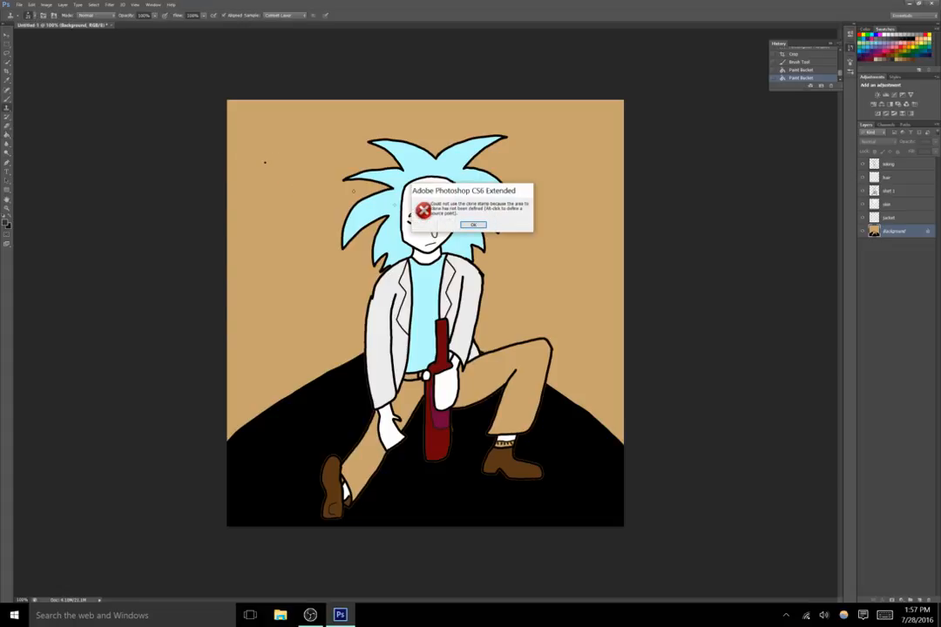
click(472, 224)
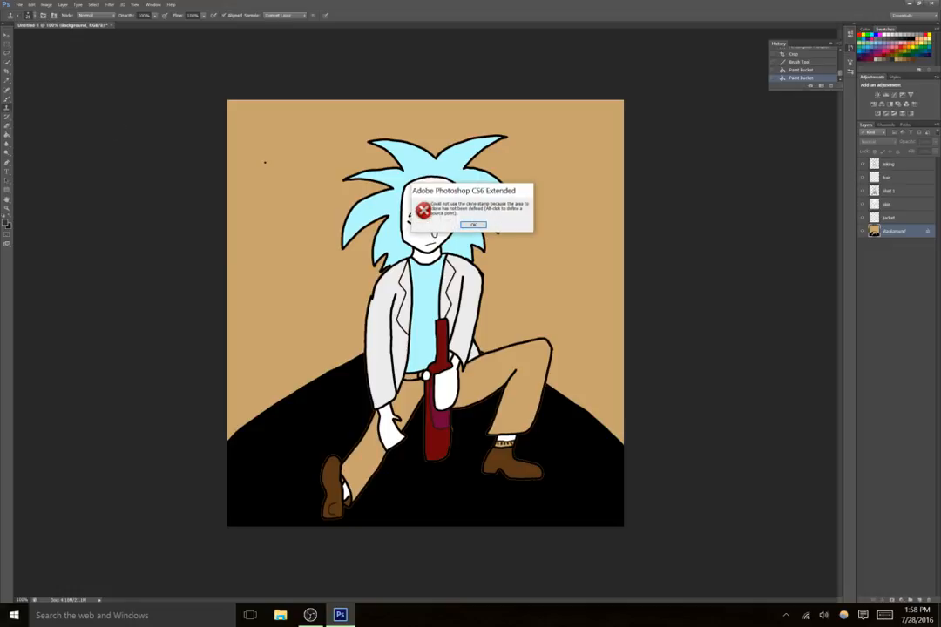
click(472, 224)
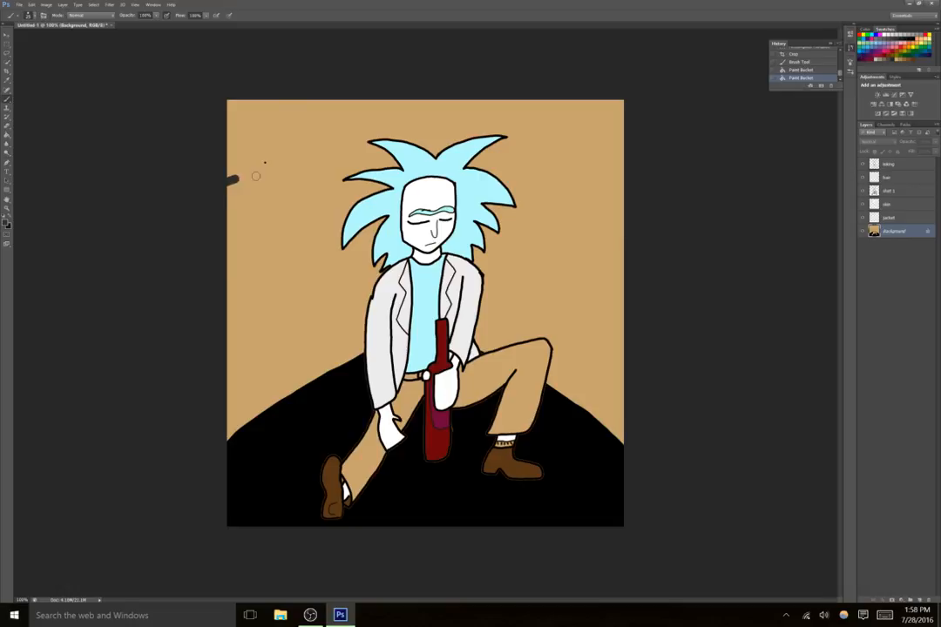
Outline the walls behind Rick and fill them dark and lighter grey.
drag(234, 174, 318, 370)
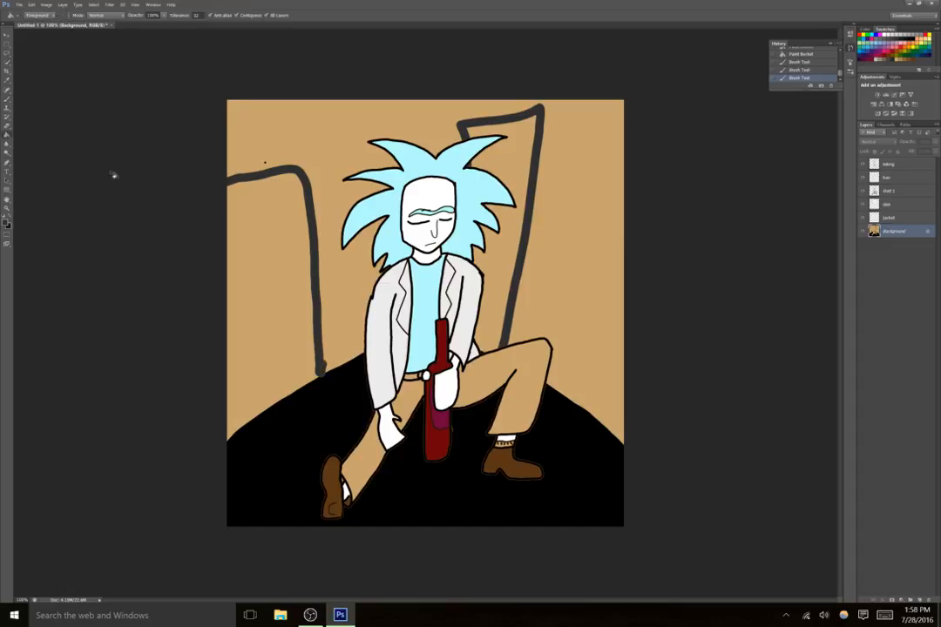
click(505, 235)
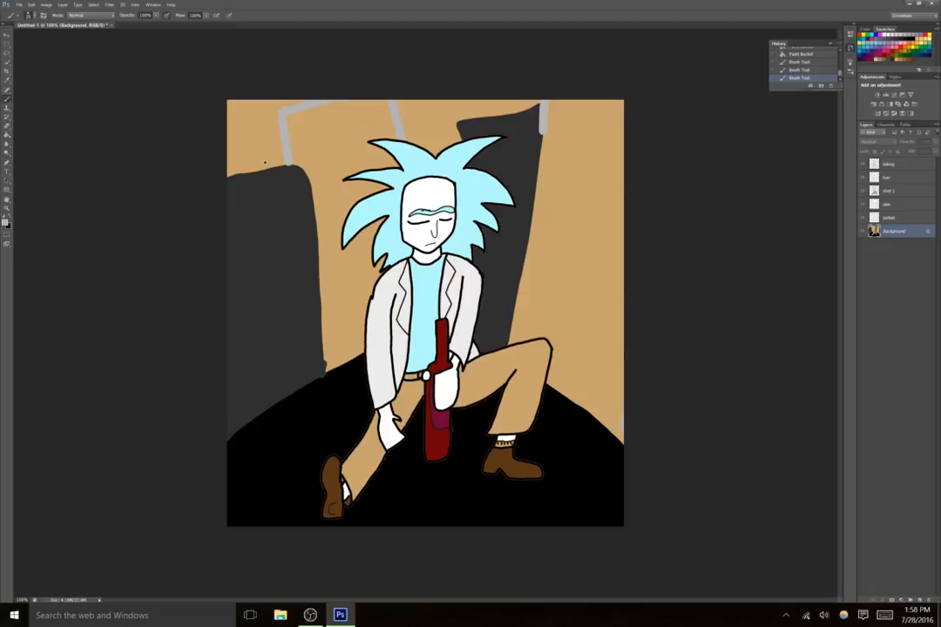
click(571, 216)
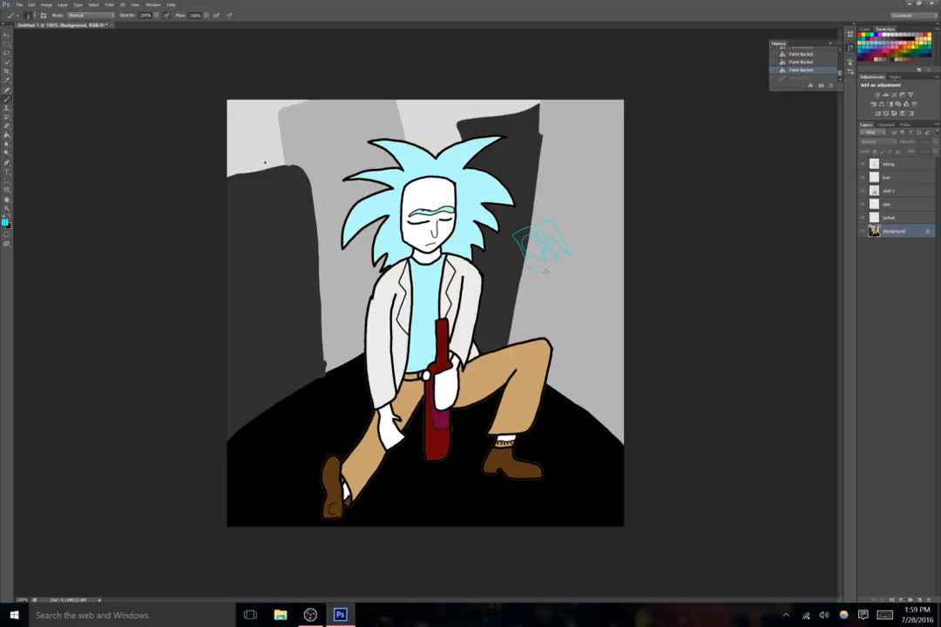
Pick a deeper blue and brush a signature with an underline swoosh beside Rick.
drag(544, 271, 586, 249)
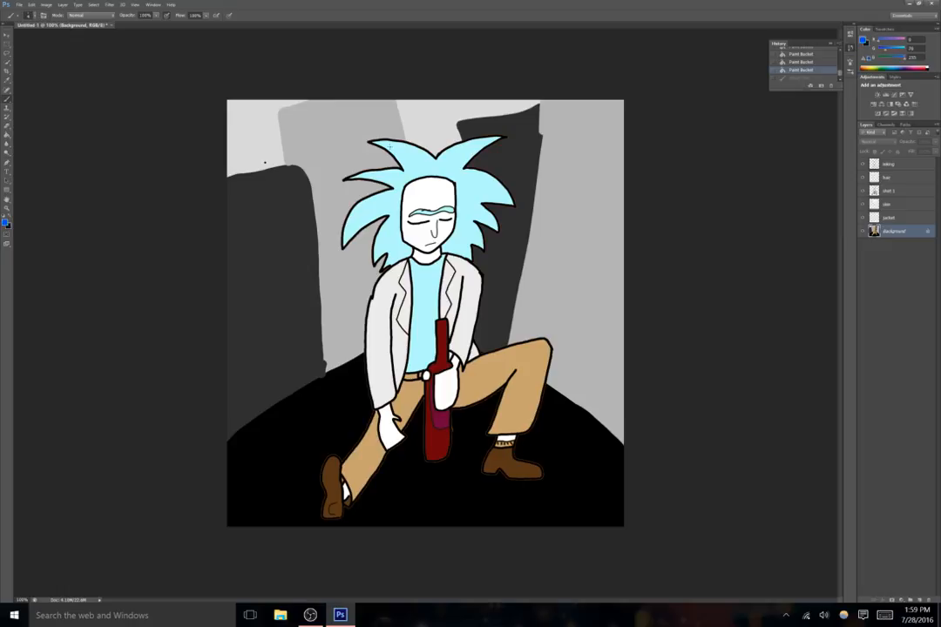
drag(530, 285, 525, 299)
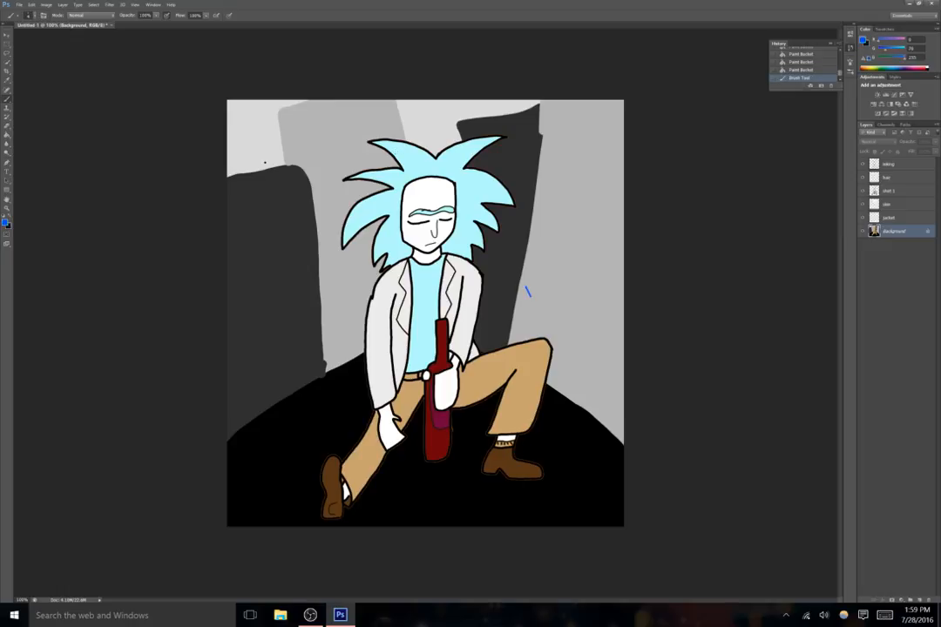
drag(522, 288, 545, 301)
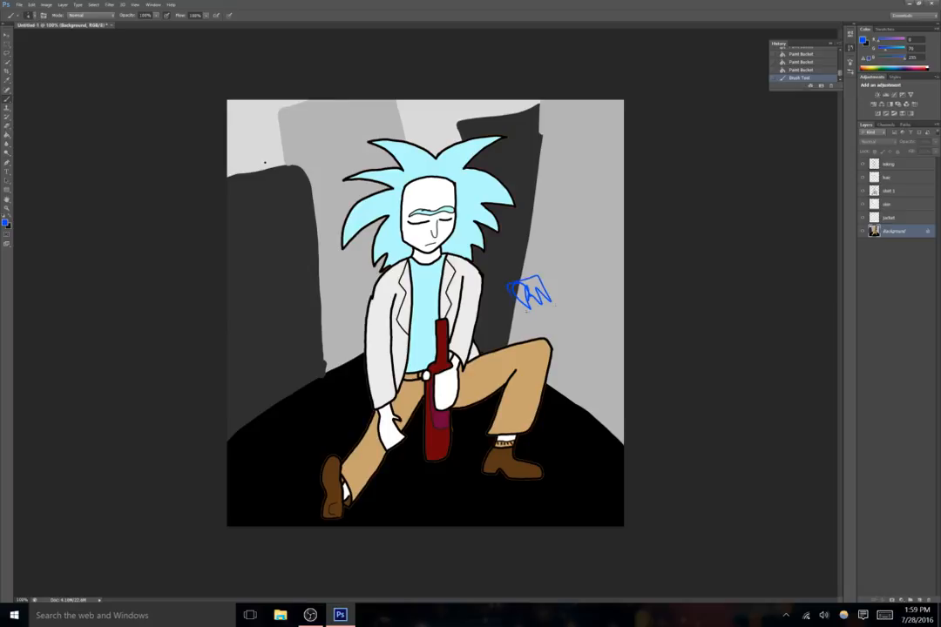
drag(510, 300, 570, 304)
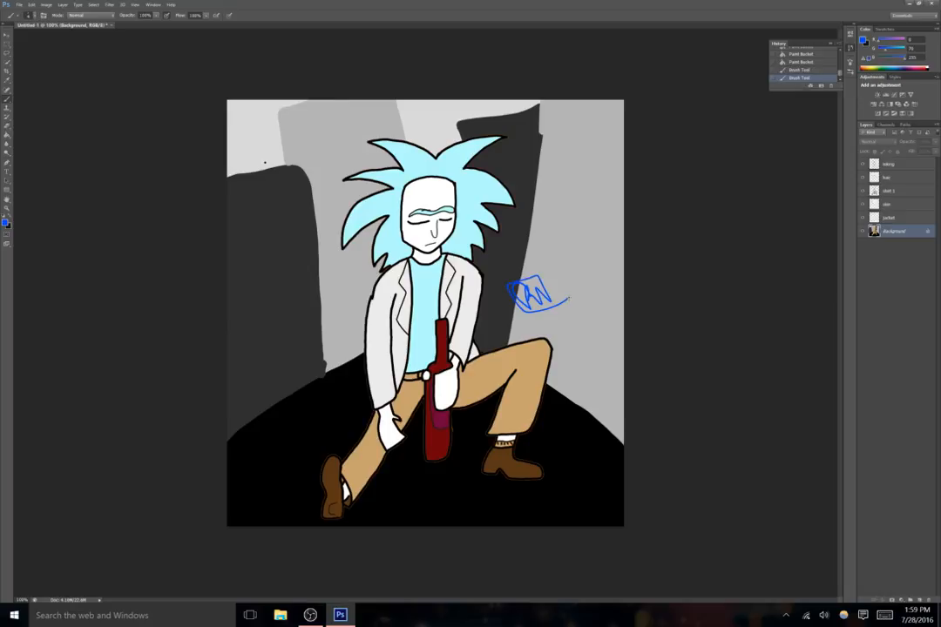